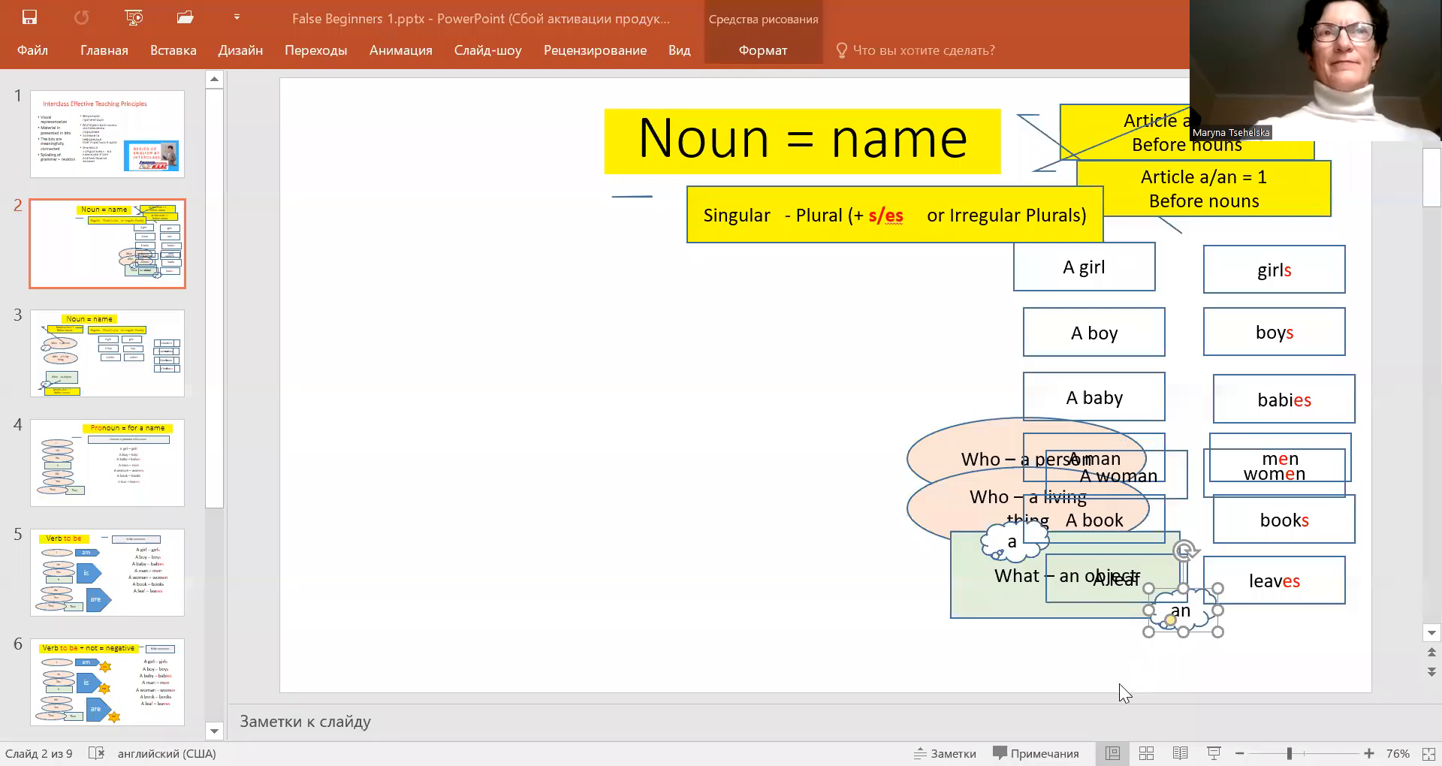
mouse_move(1080, 489)
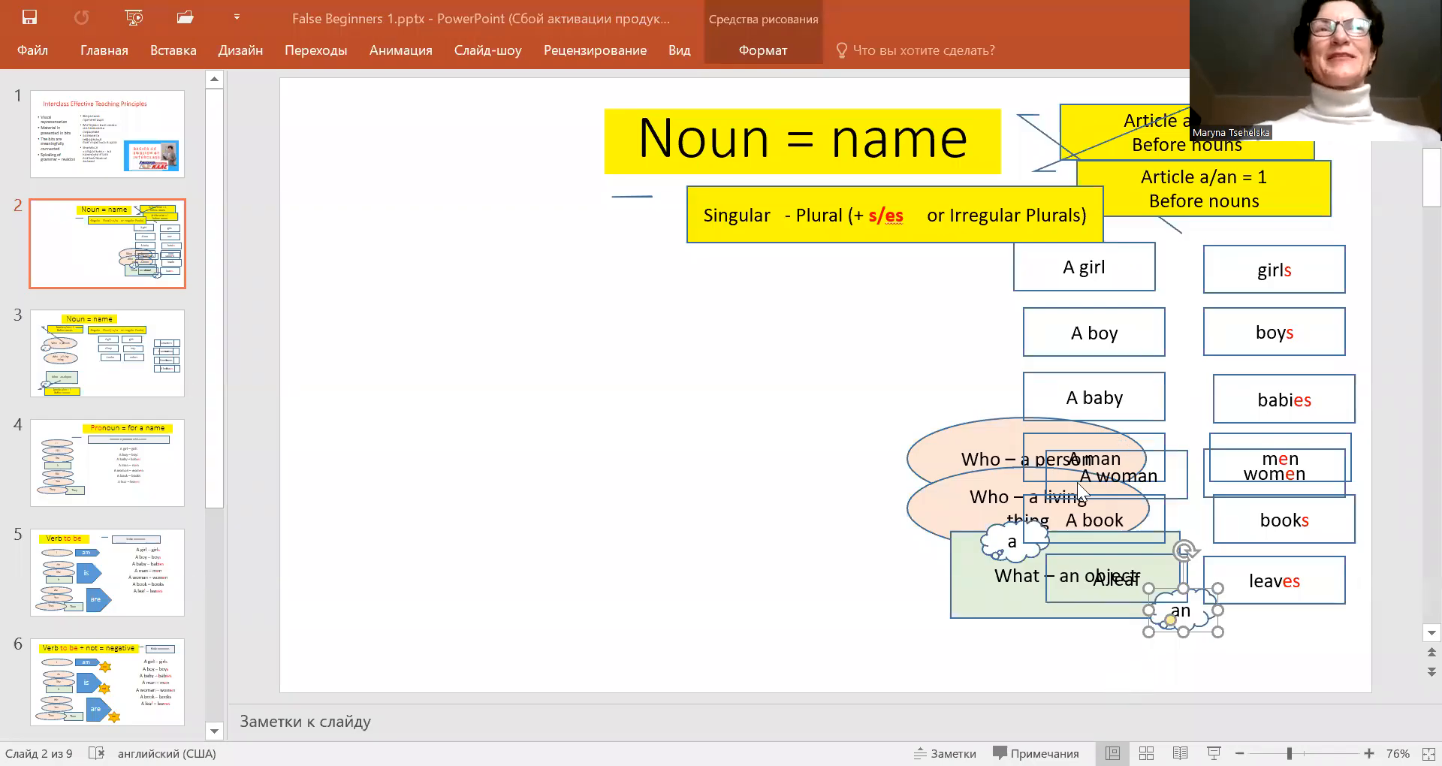
mouse_move(934, 124)
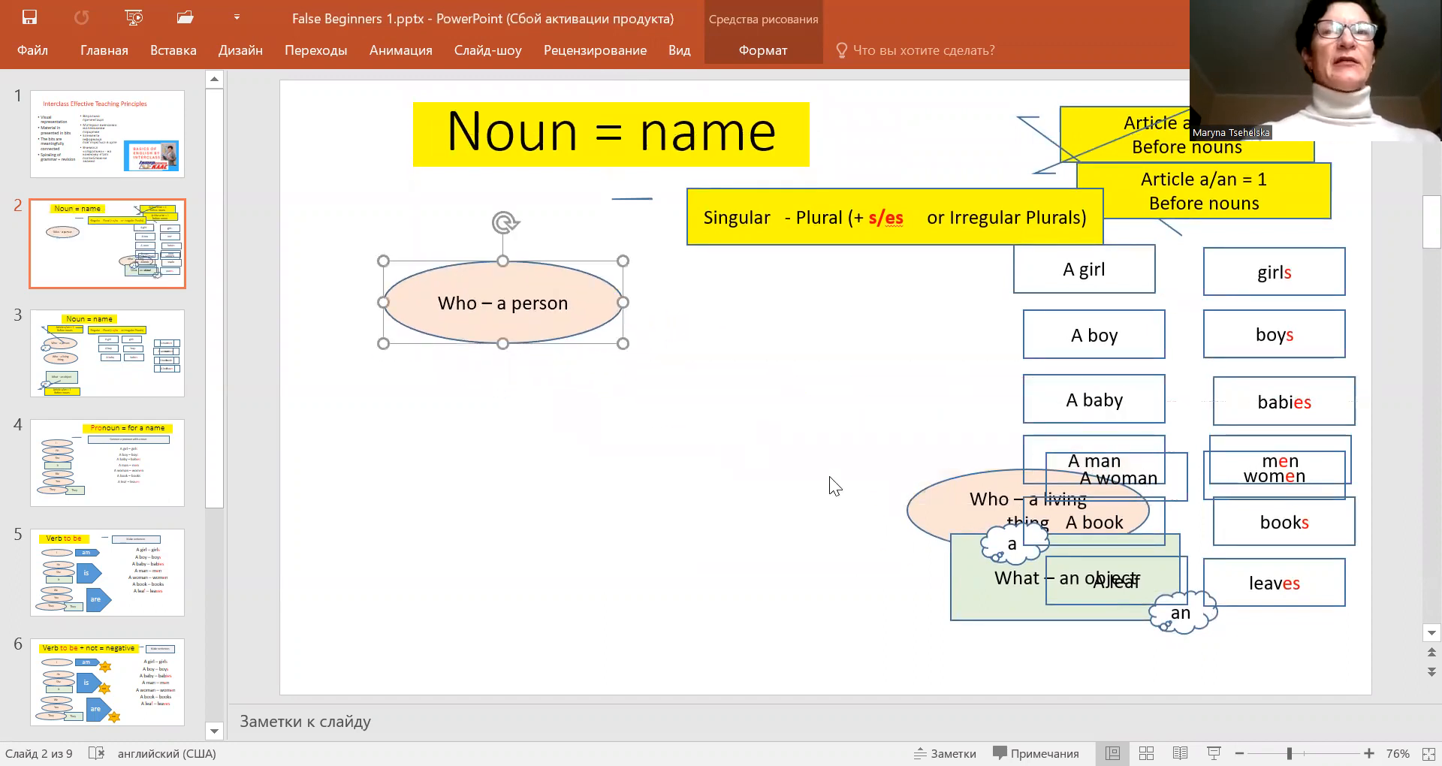
Stack the 'Who – a living thing' oval and 'What – an object' box under the person oval.
left_click(1026, 499)
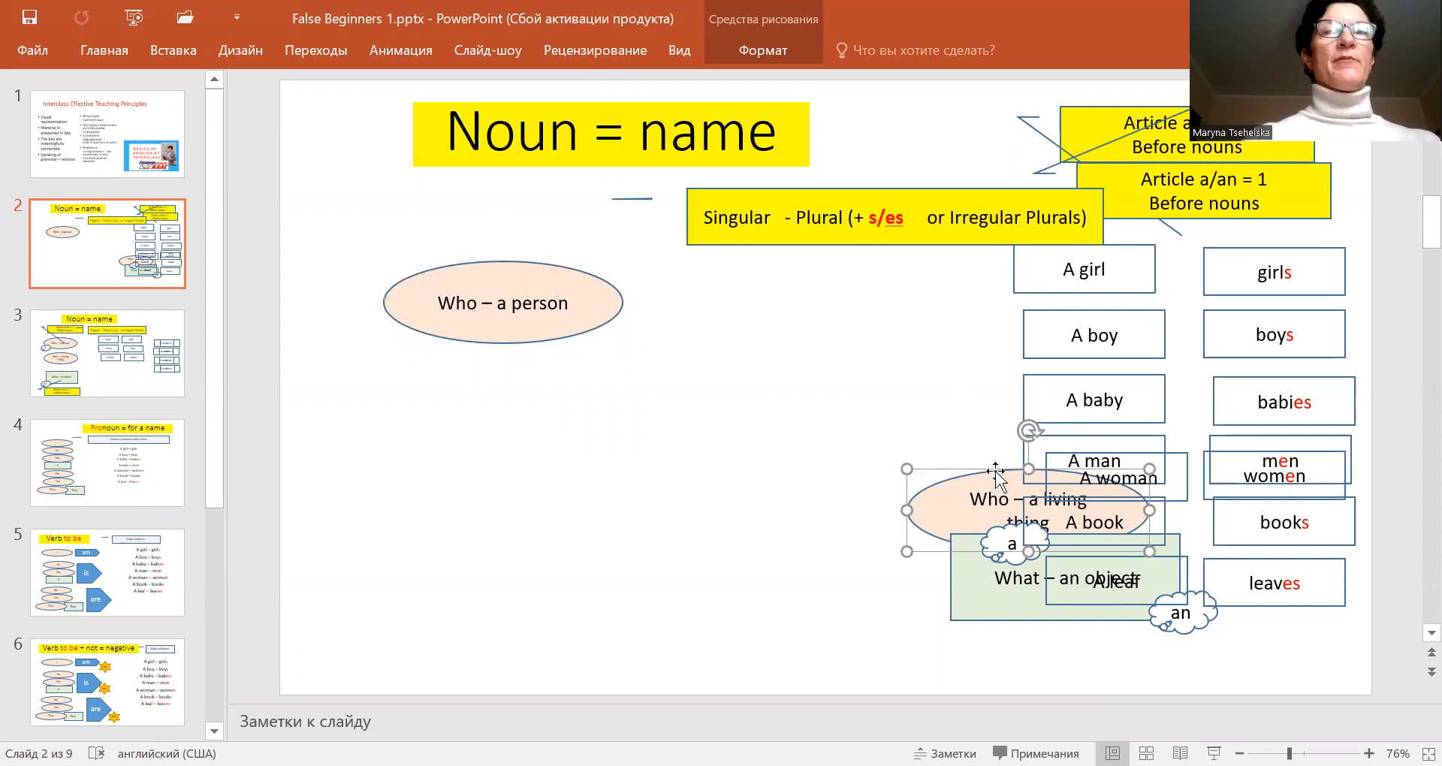
left_click_drag(1026, 502, 503, 401)
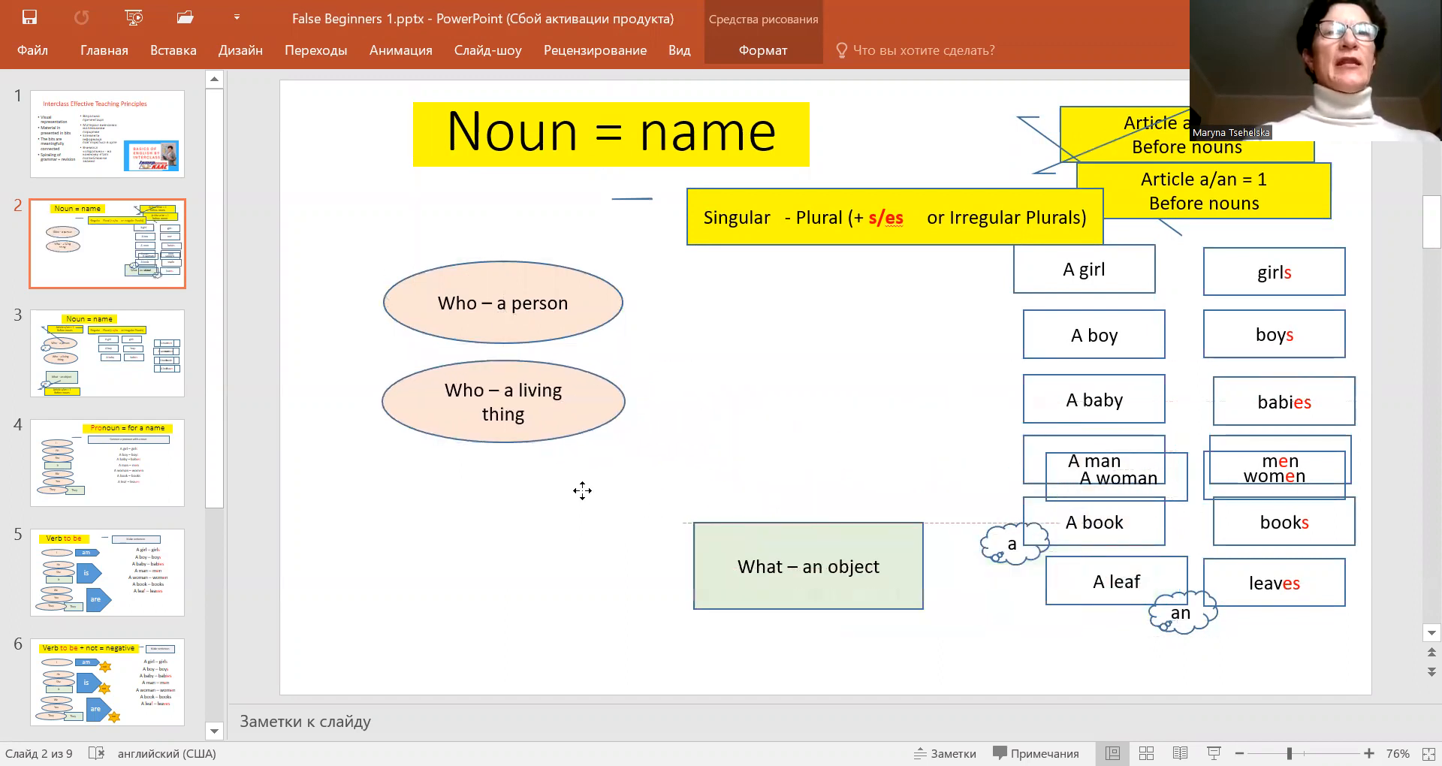
left_click_drag(807, 566, 525, 522)
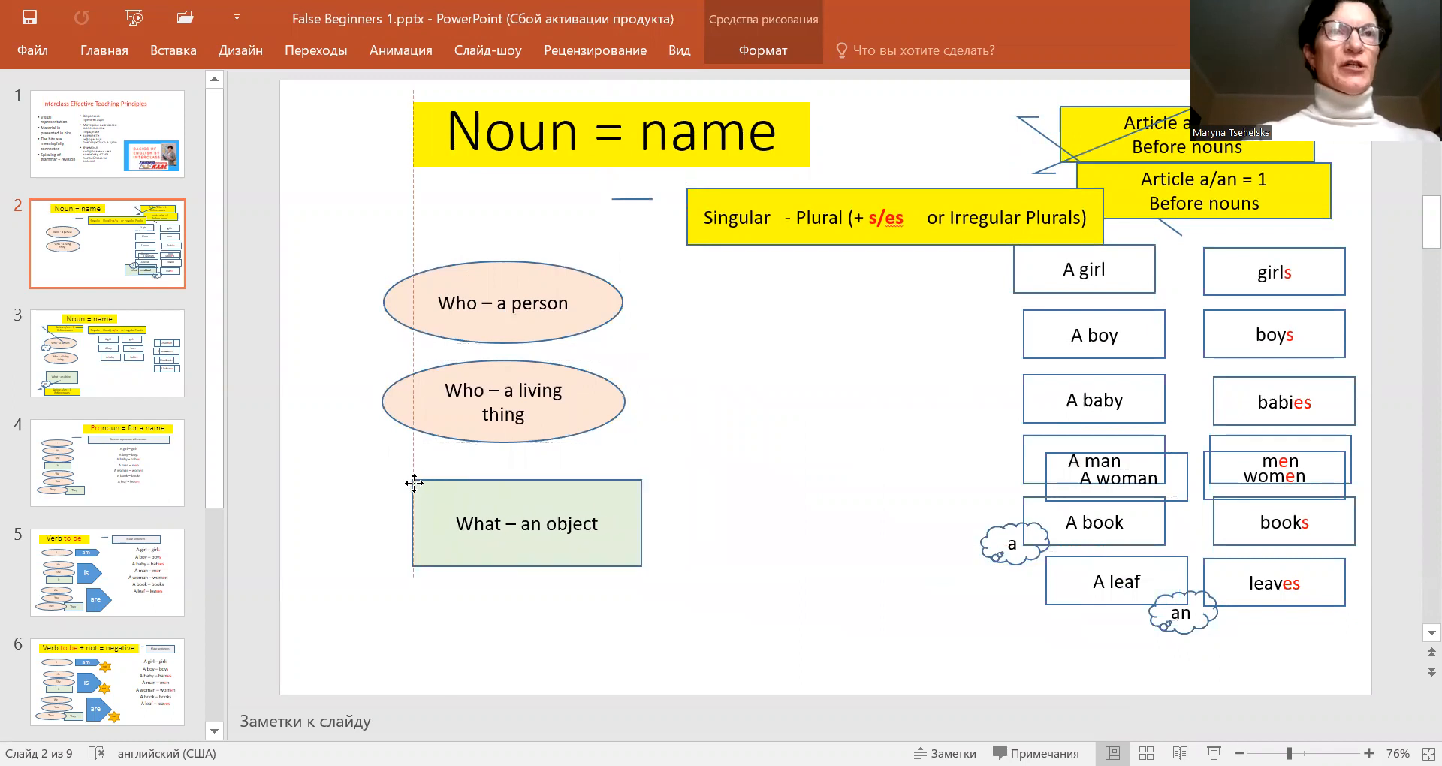
left_click(526, 522)
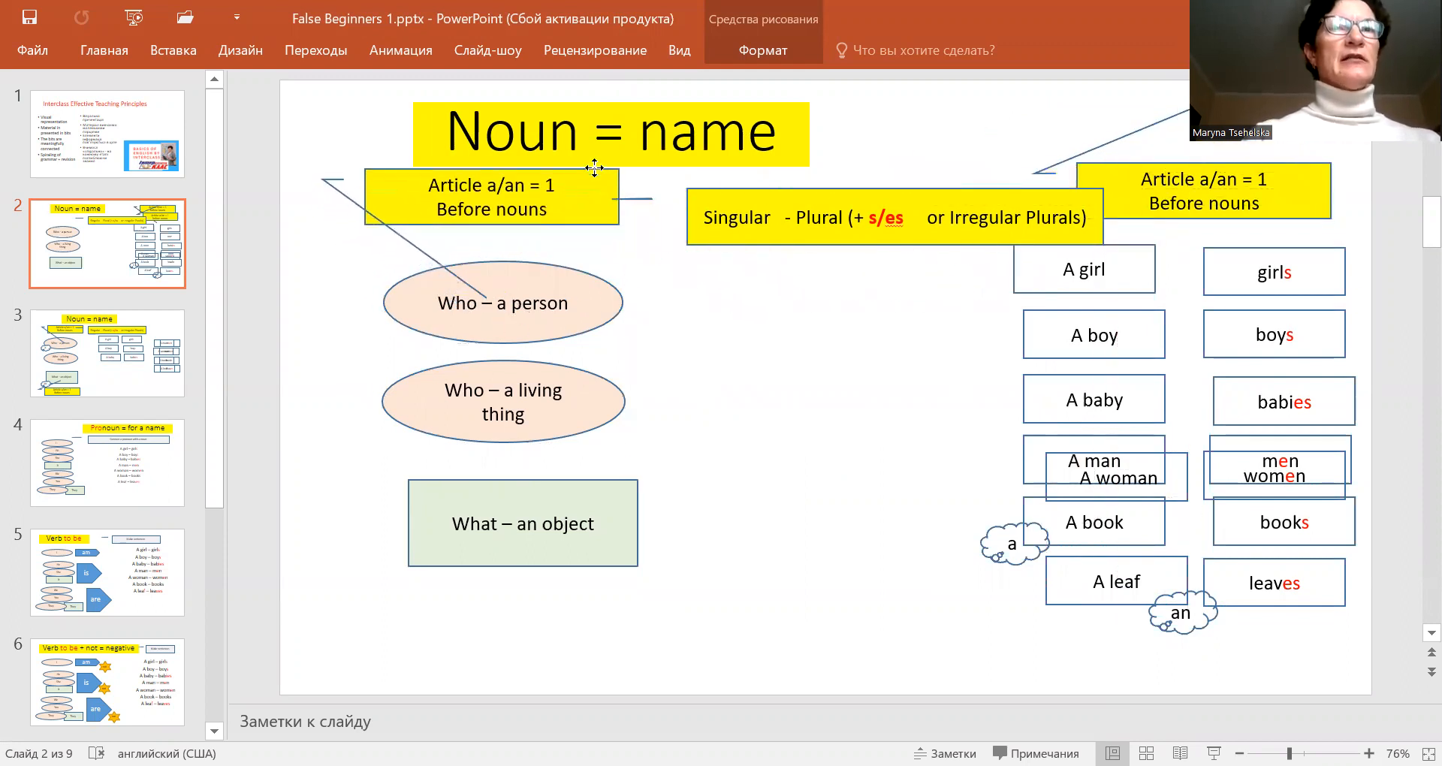
Place the 'a' cloud callout beside the living-thing oval.
left_click(491, 200)
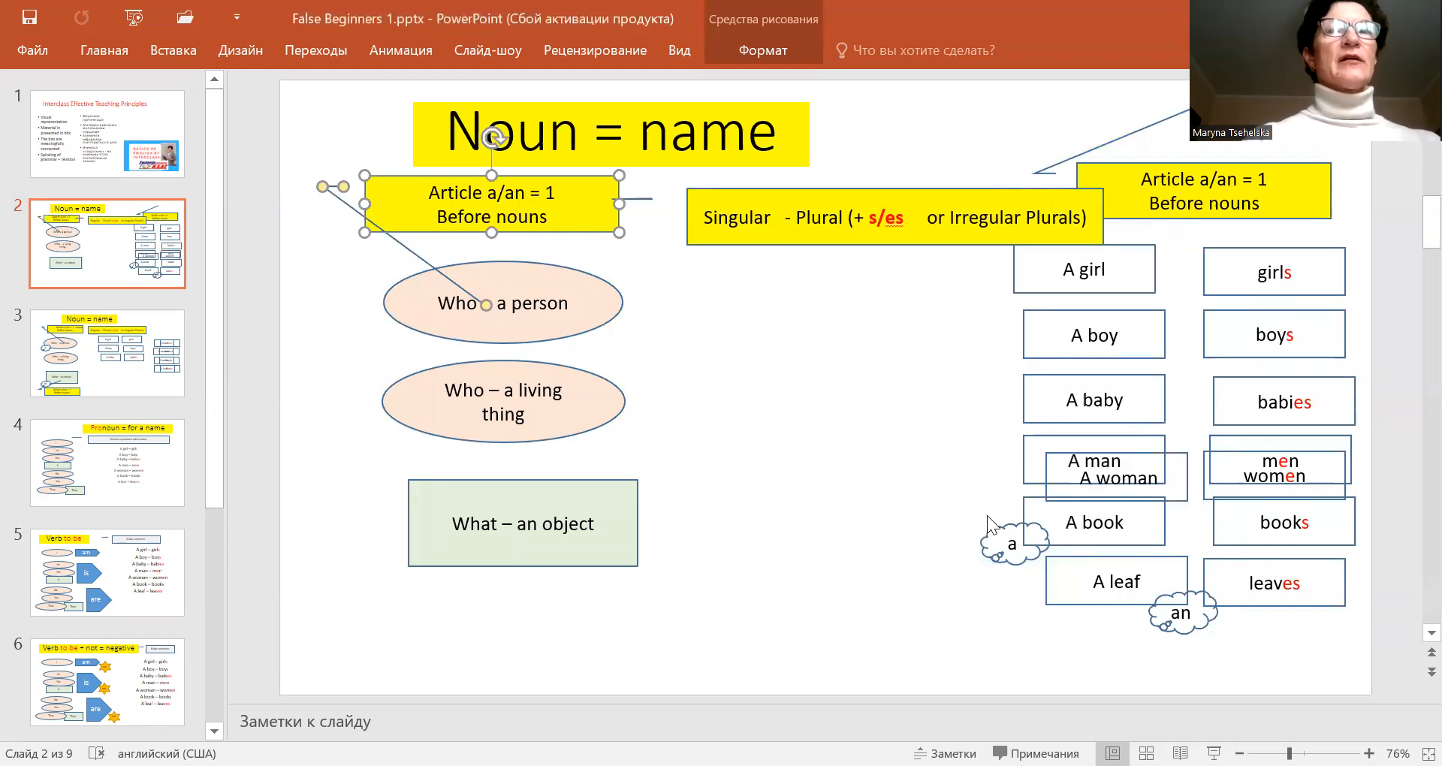
left_click_drag(1011, 543, 399, 342)
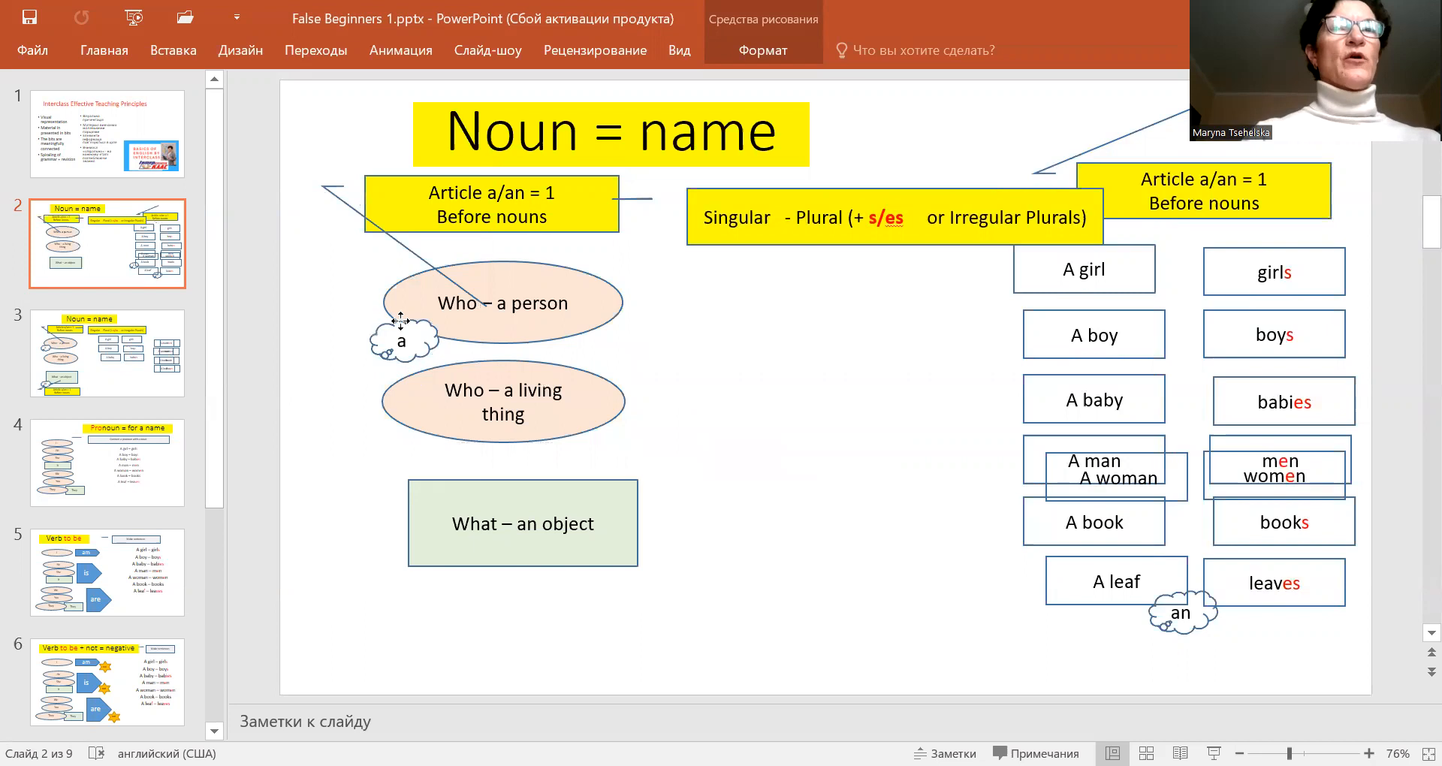
left_click(407, 340)
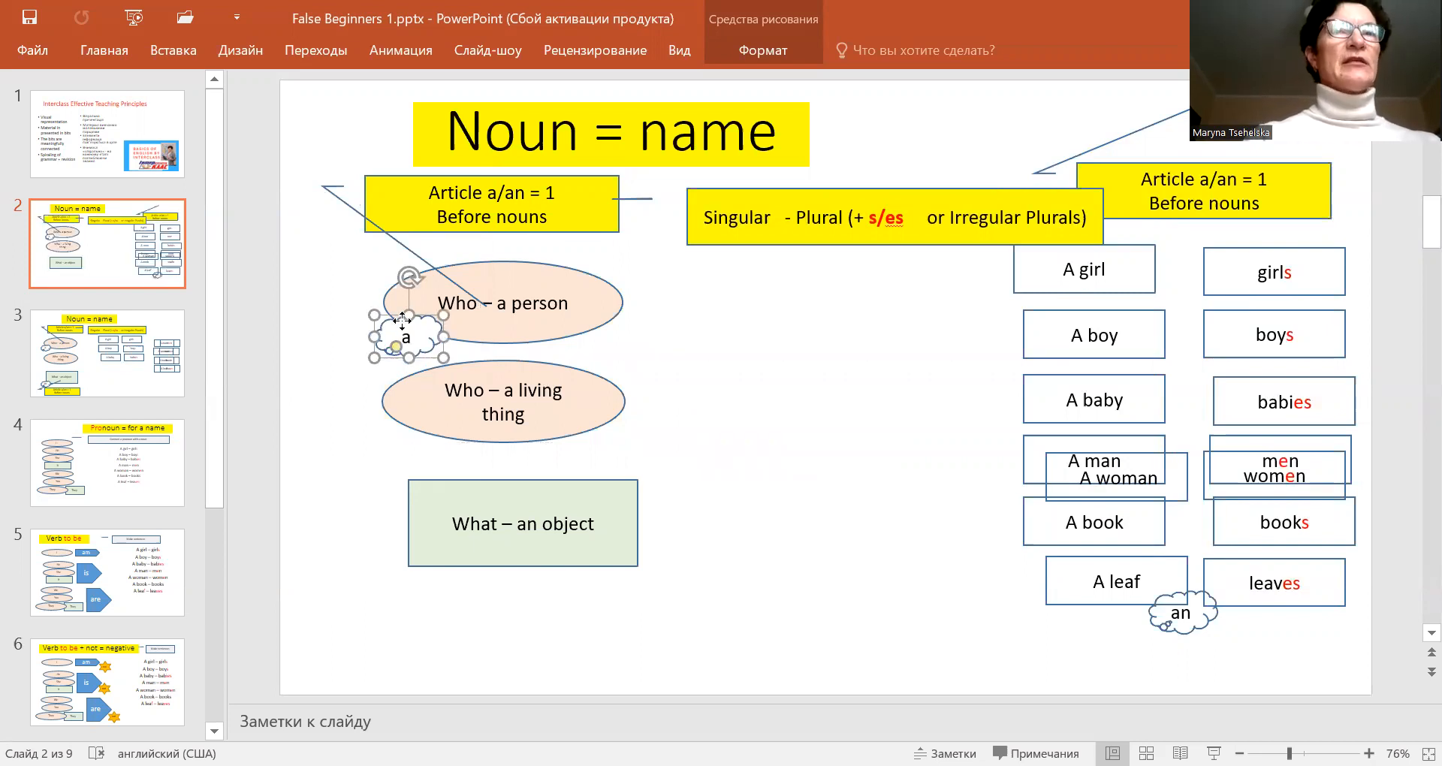
left_click_drag(407, 333, 407, 425)
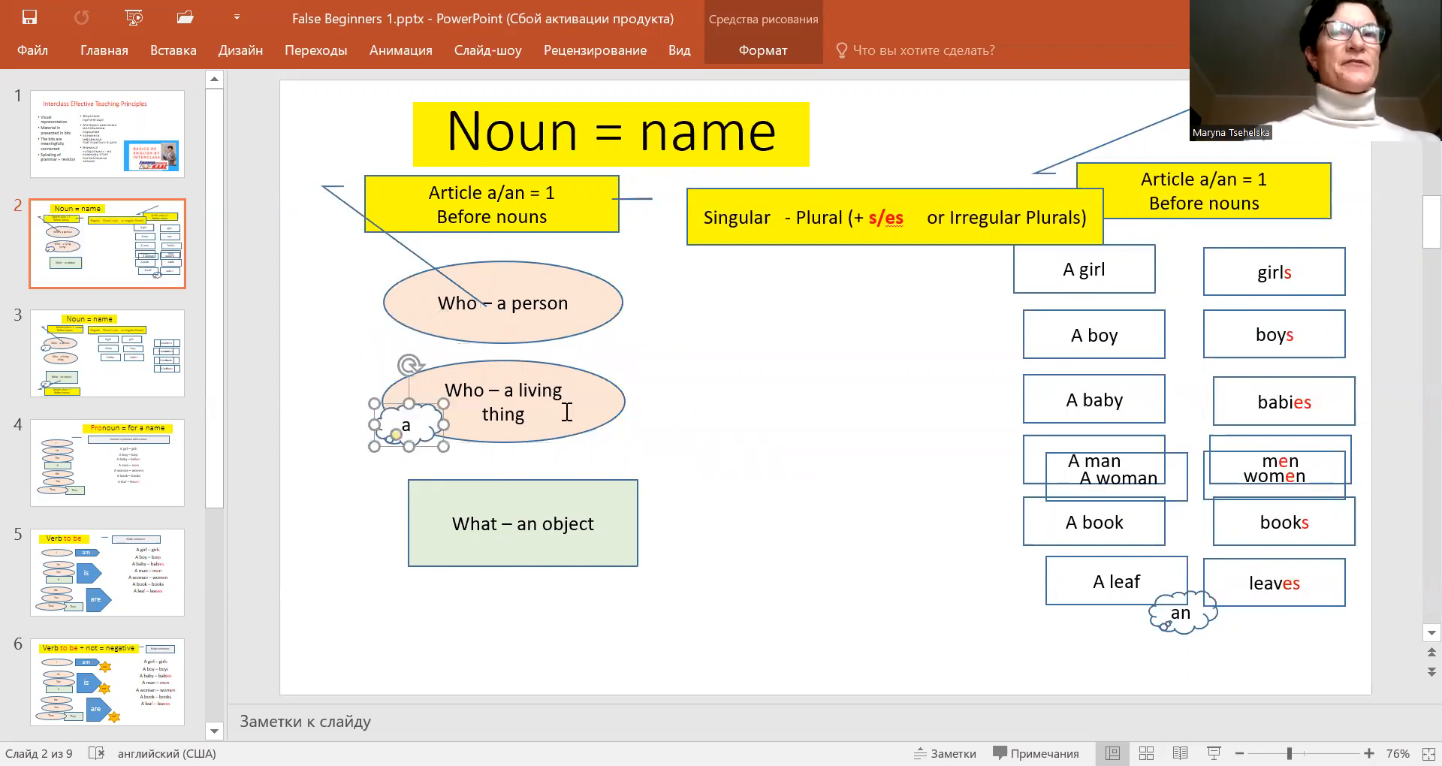
Place the 'an' cloud by the object box and the second article callout below it.
left_click_drag(1180, 611, 460, 616)
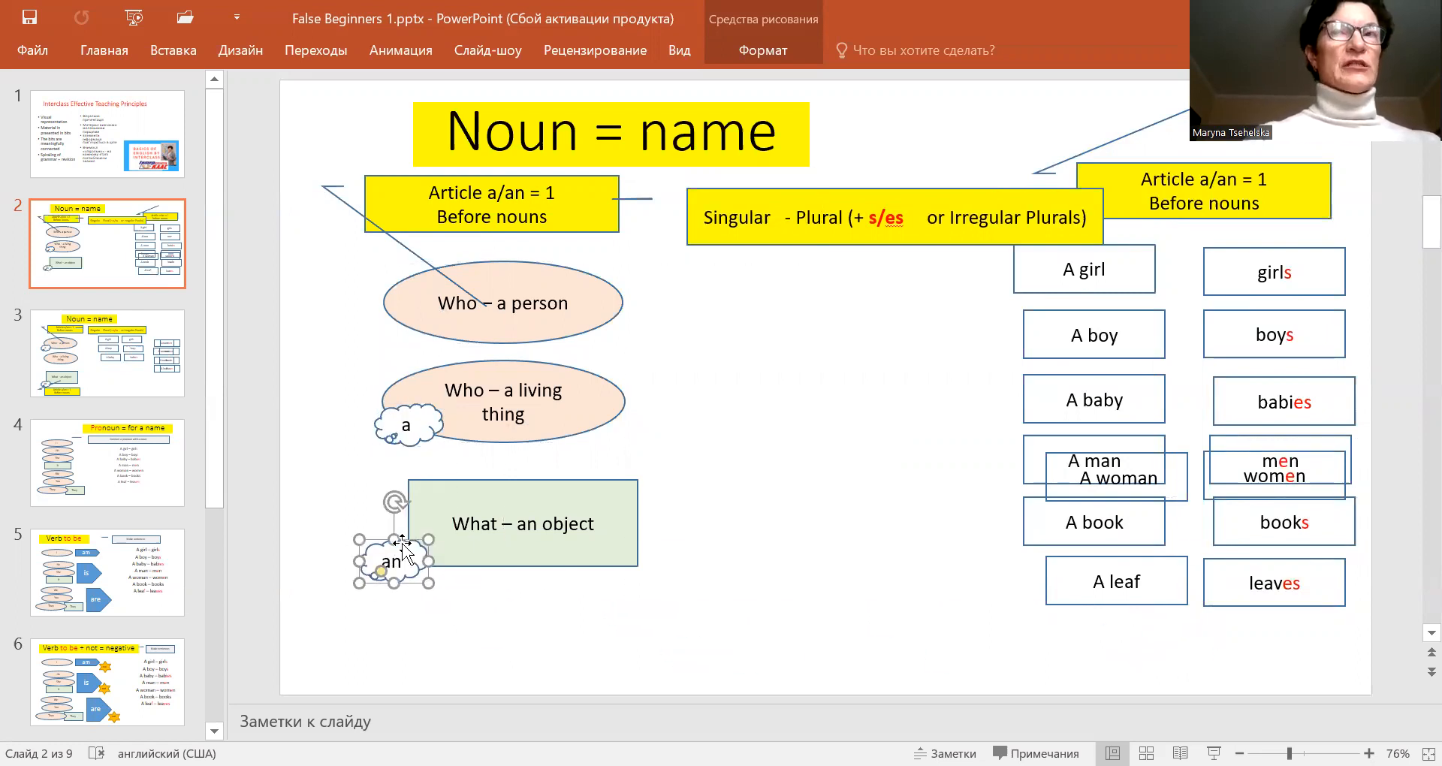
mouse_move(837, 243)
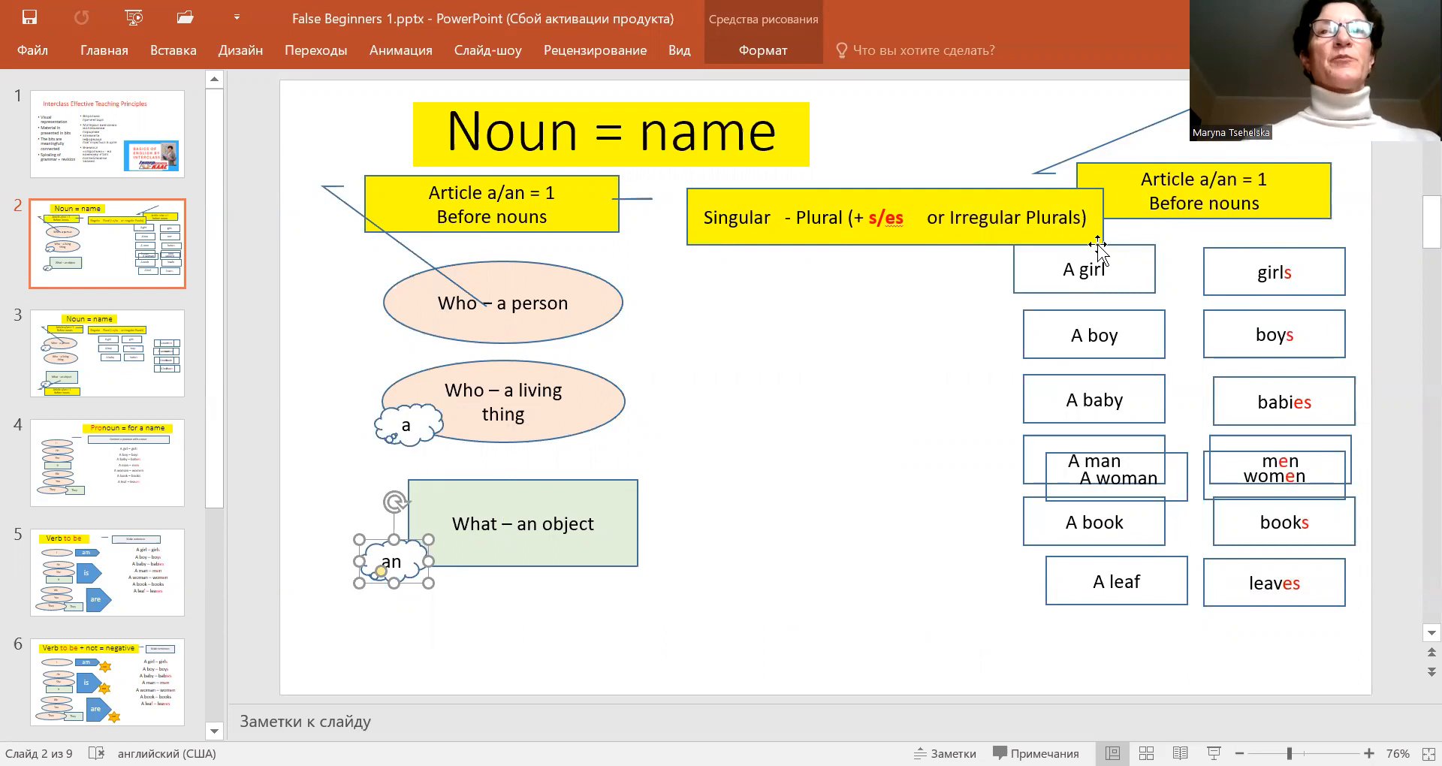
mouse_move(1274, 174)
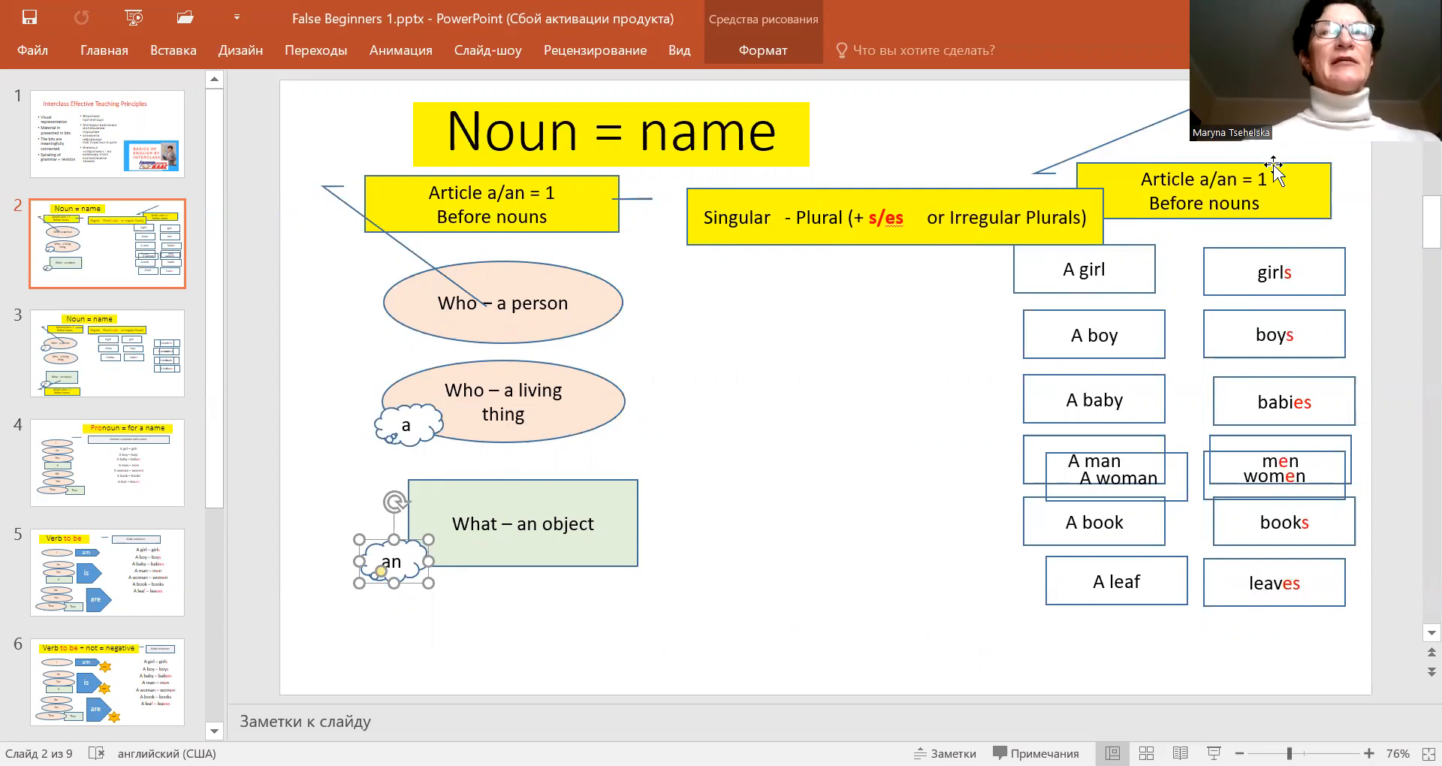
left_click_drag(1204, 191, 539, 615)
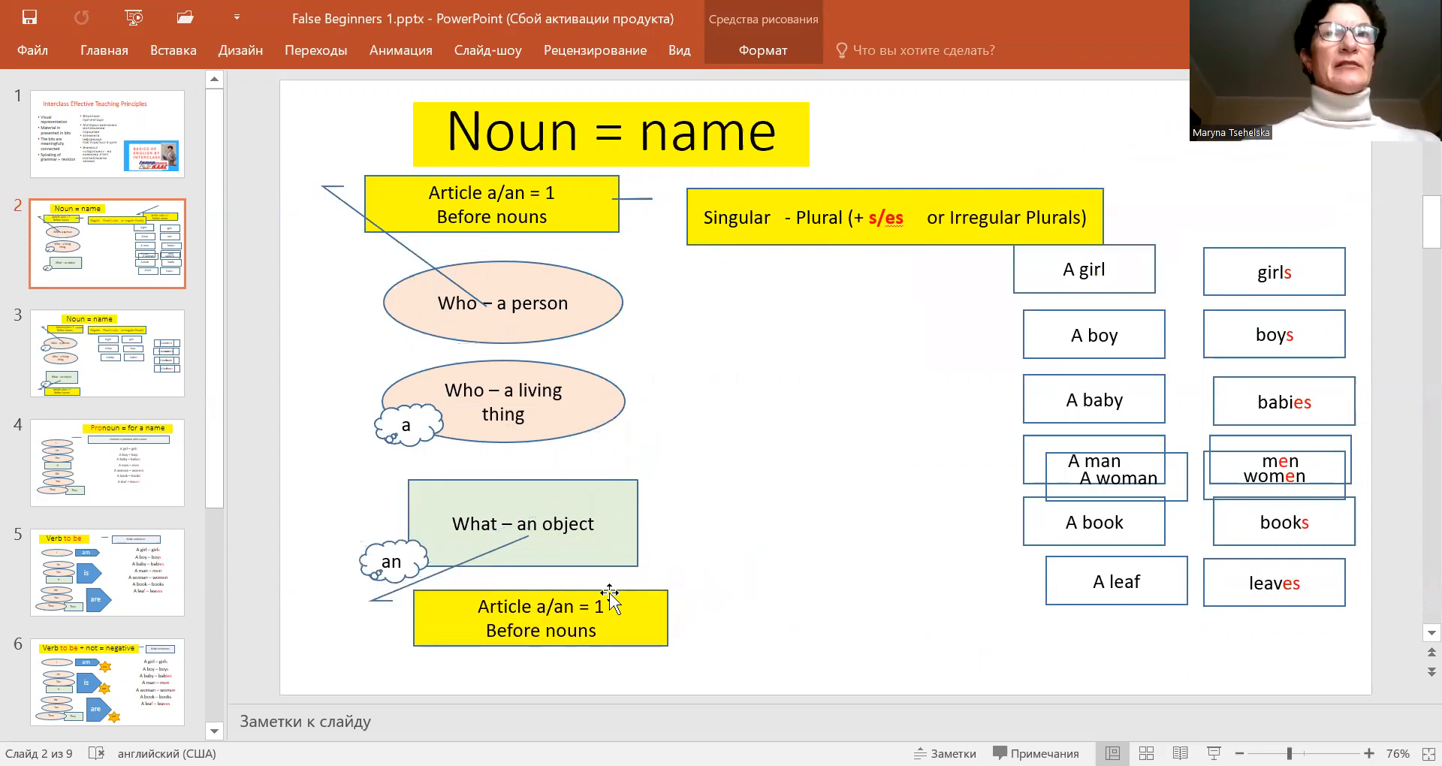
left_click(539, 617)
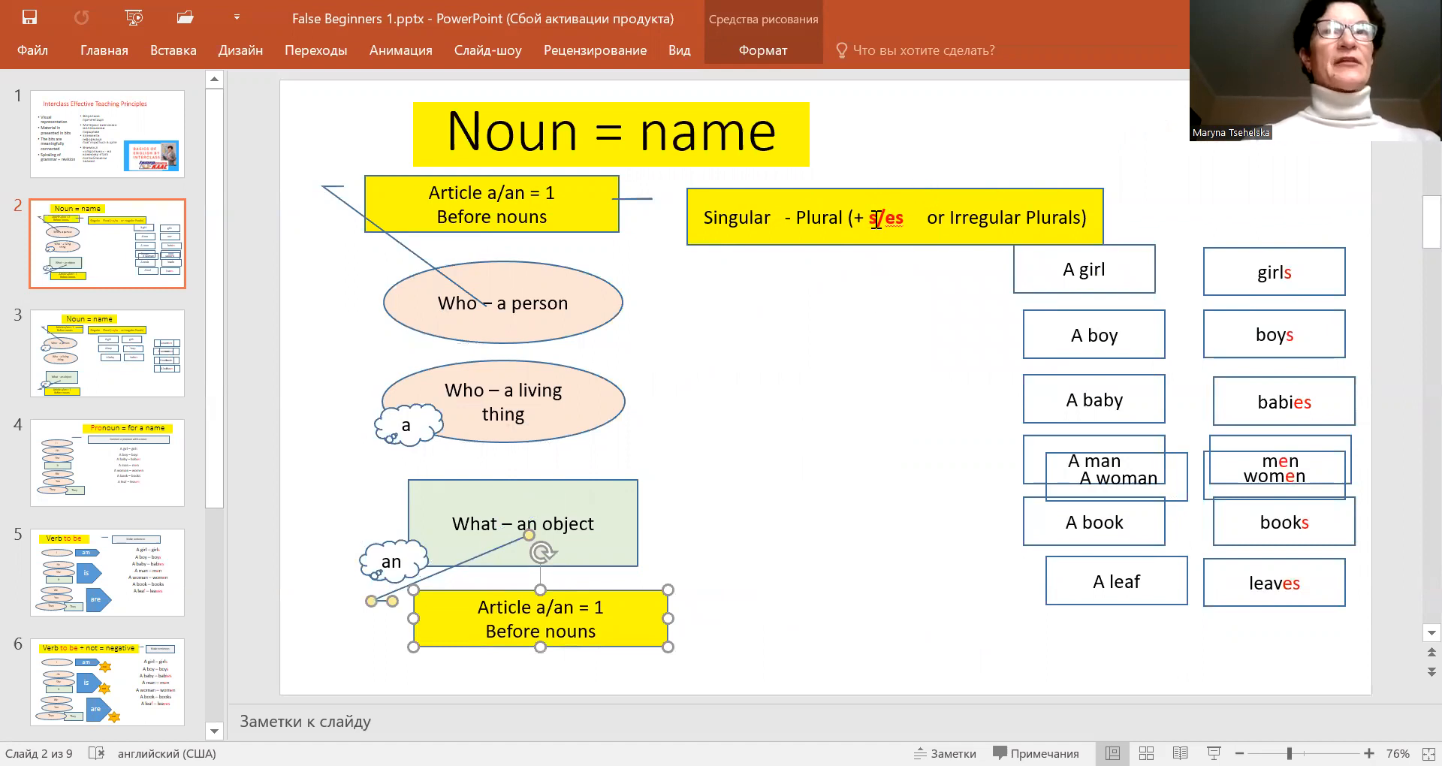
left_click(1083, 269)
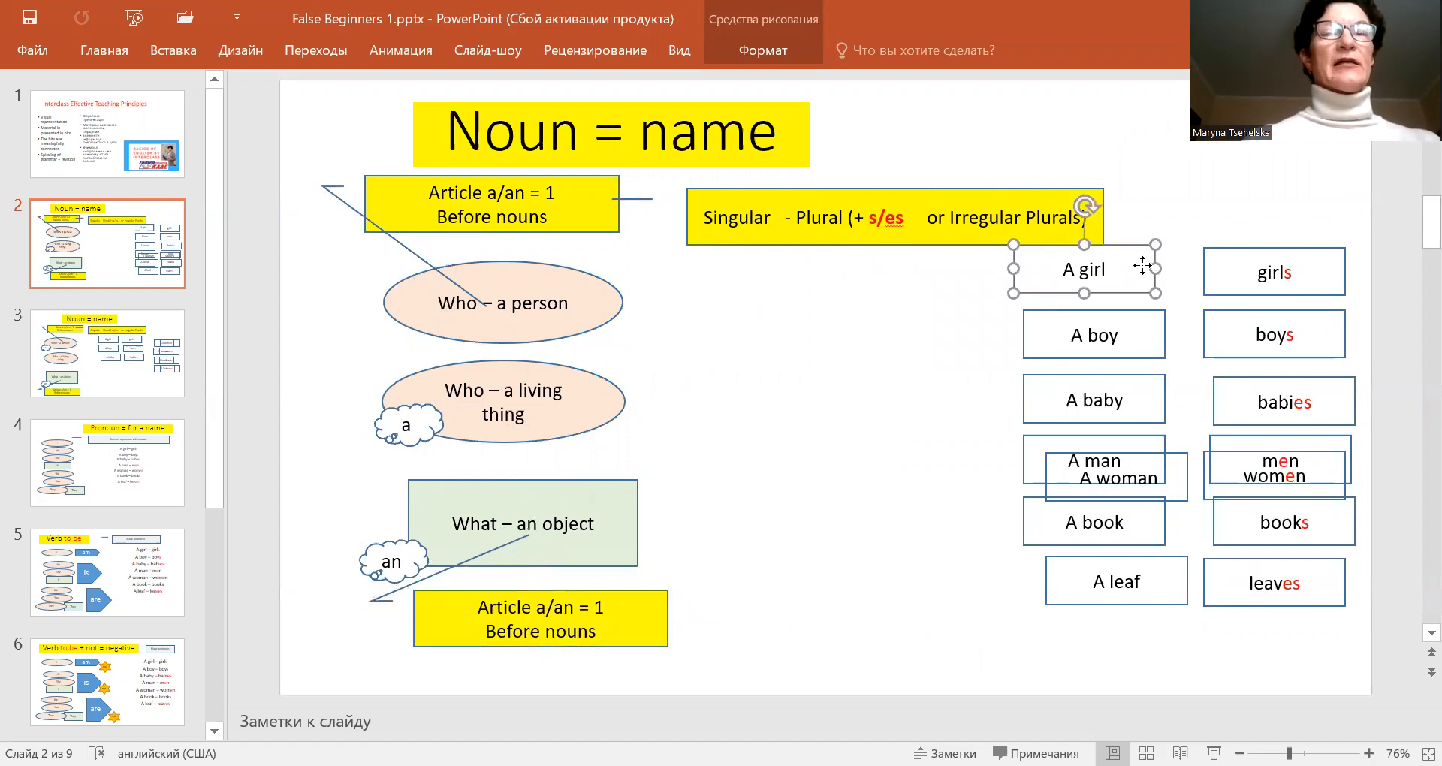
Line up the A girl and A boy boxes under the plural heading above the baby pair.
left_click_drag(1082, 269, 774, 285)
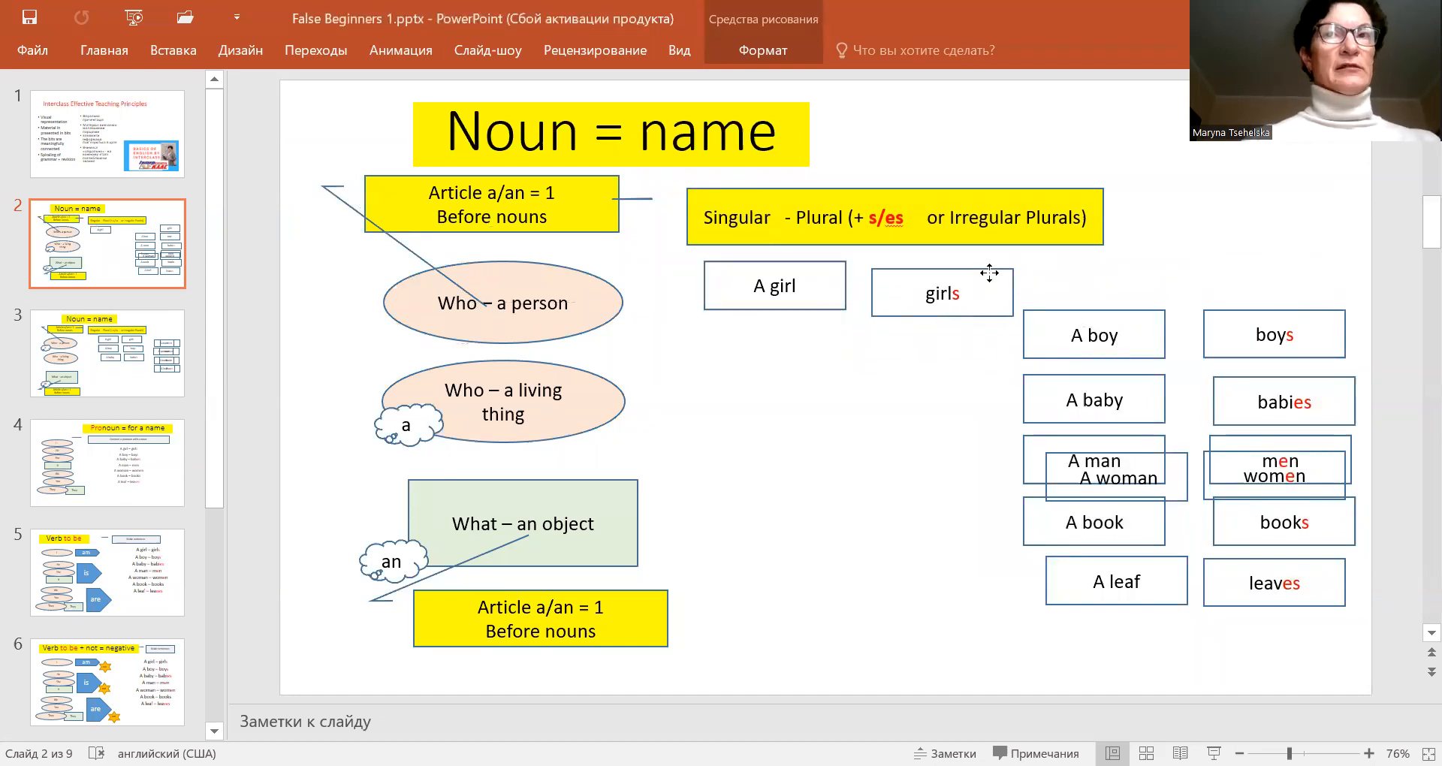
left_click_drag(1093, 333, 784, 350)
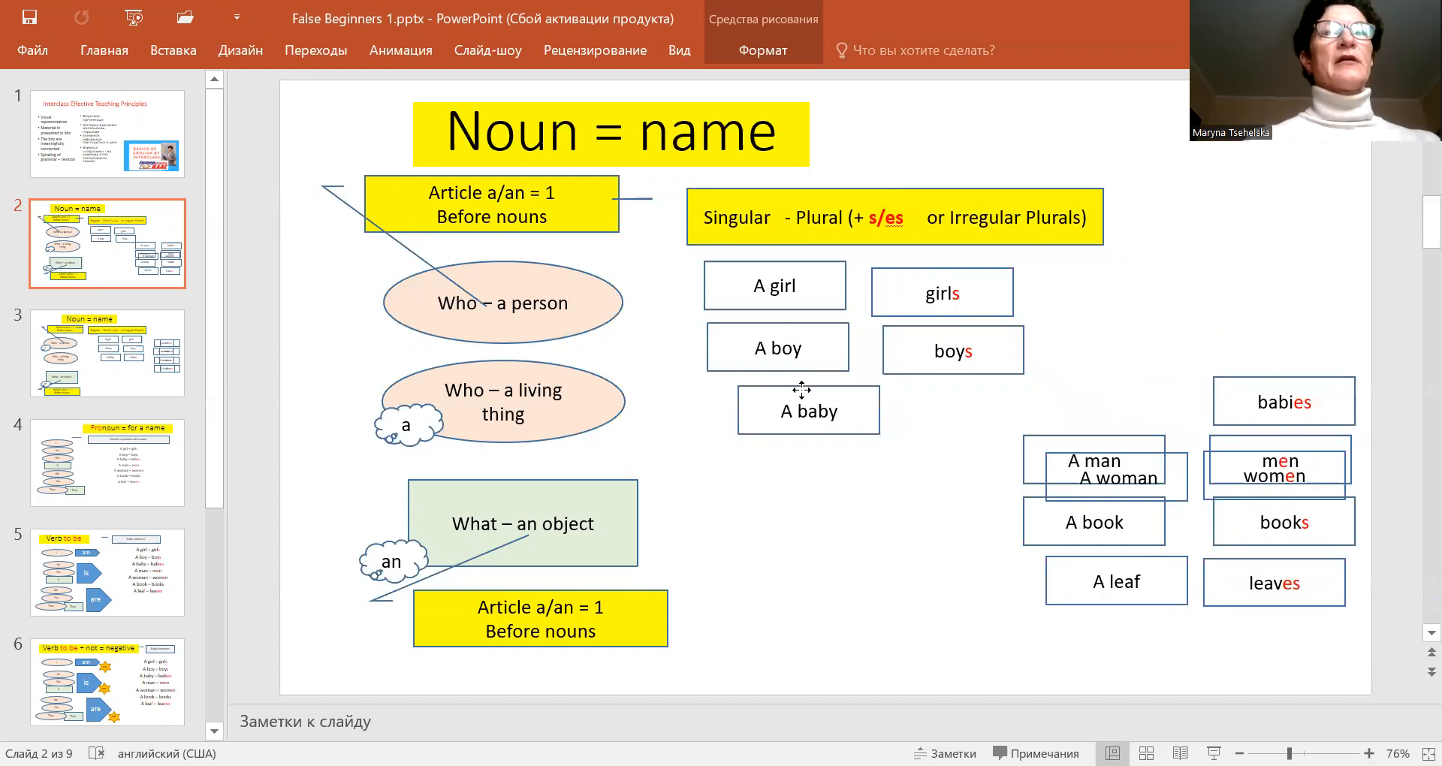
left_click(808, 410)
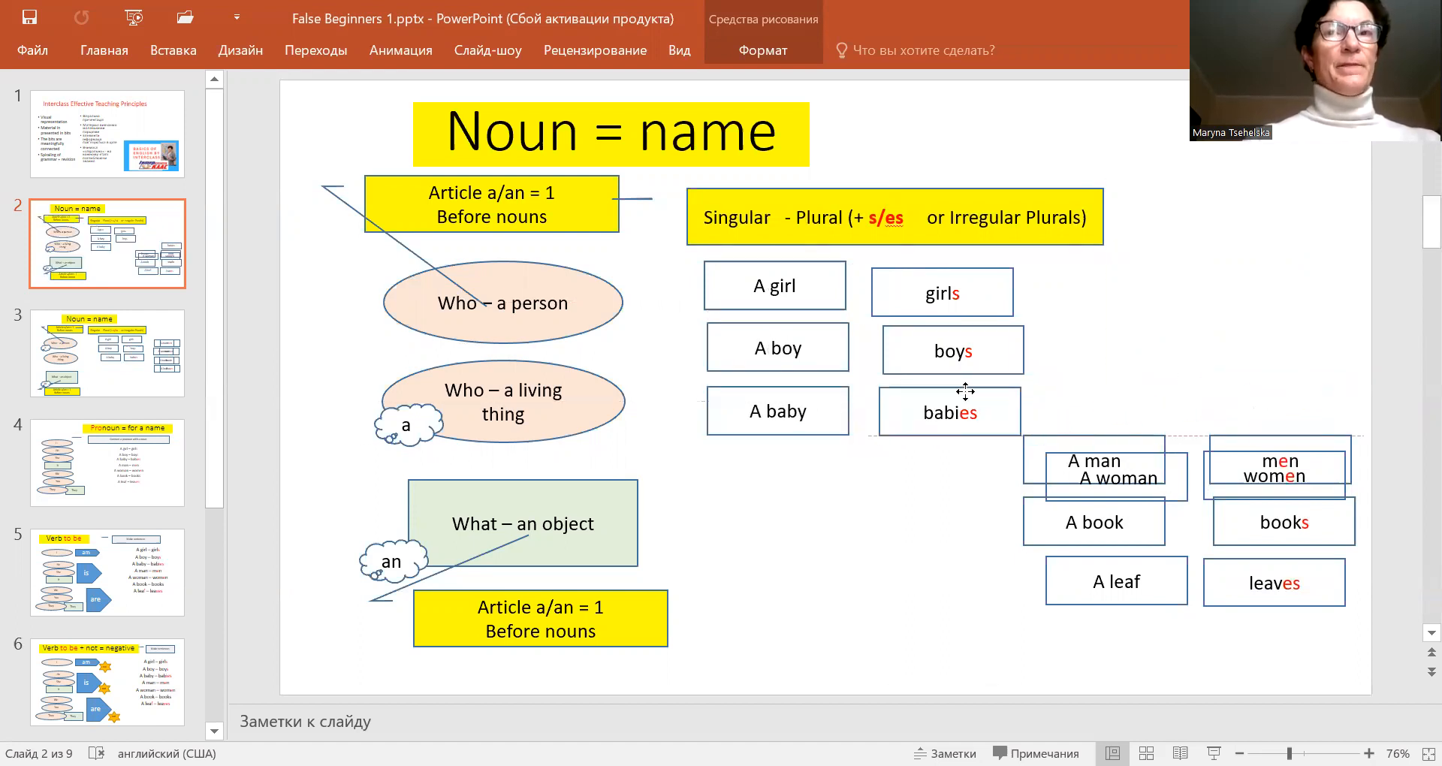
left_click(947, 411)
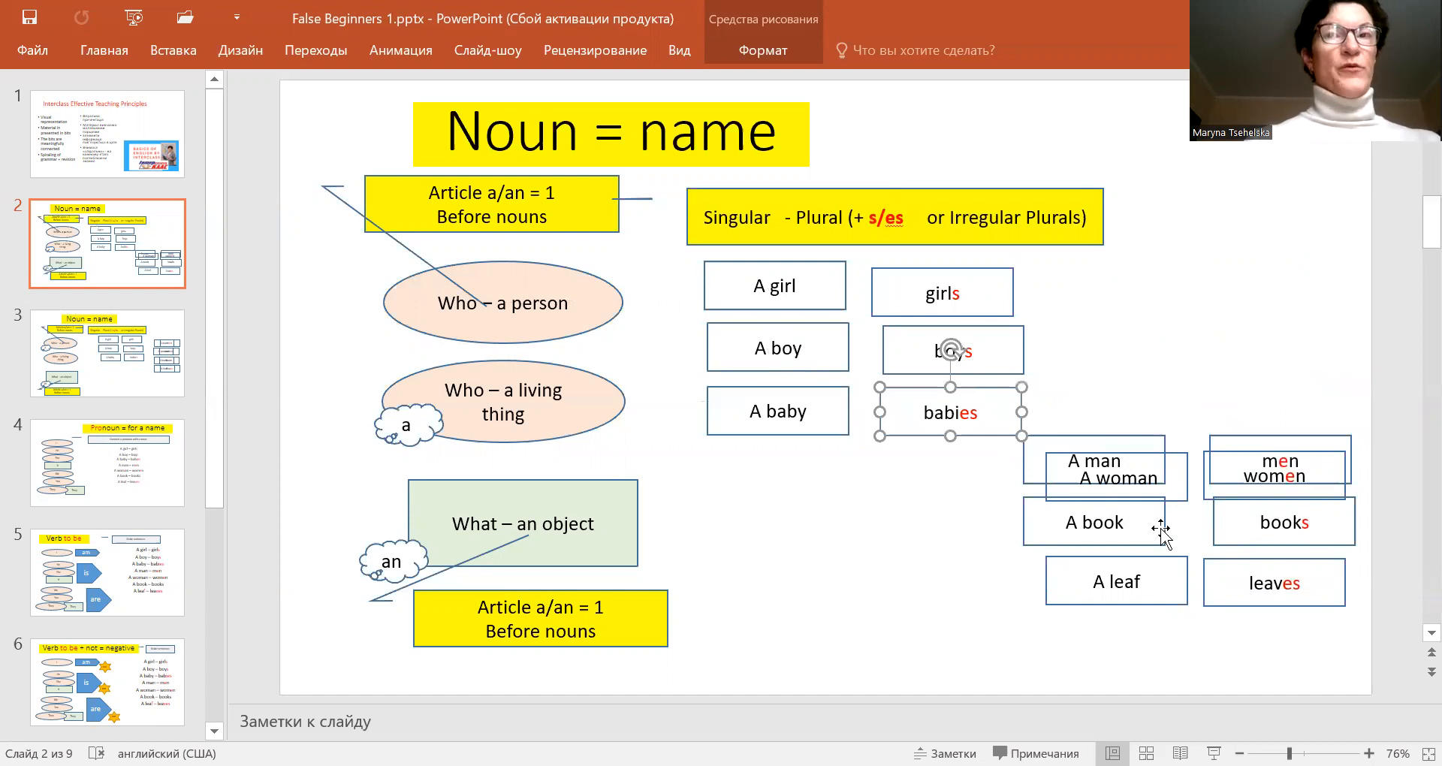
Move the book/books and leaf/leaves pairs below the baby pair and line up women beside A woman.
left_click_drag(1094, 521, 810, 512)
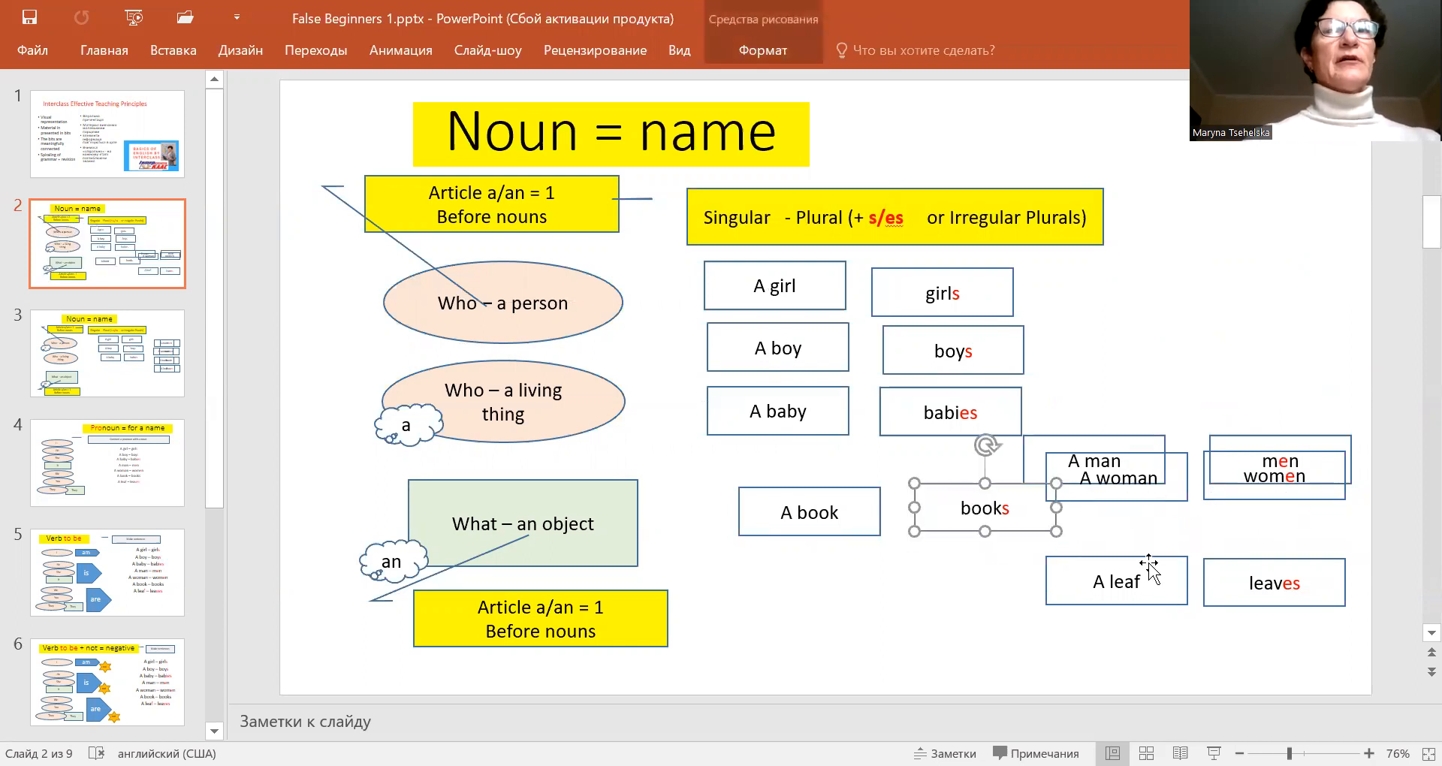
left_click_drag(1115, 579, 792, 568)
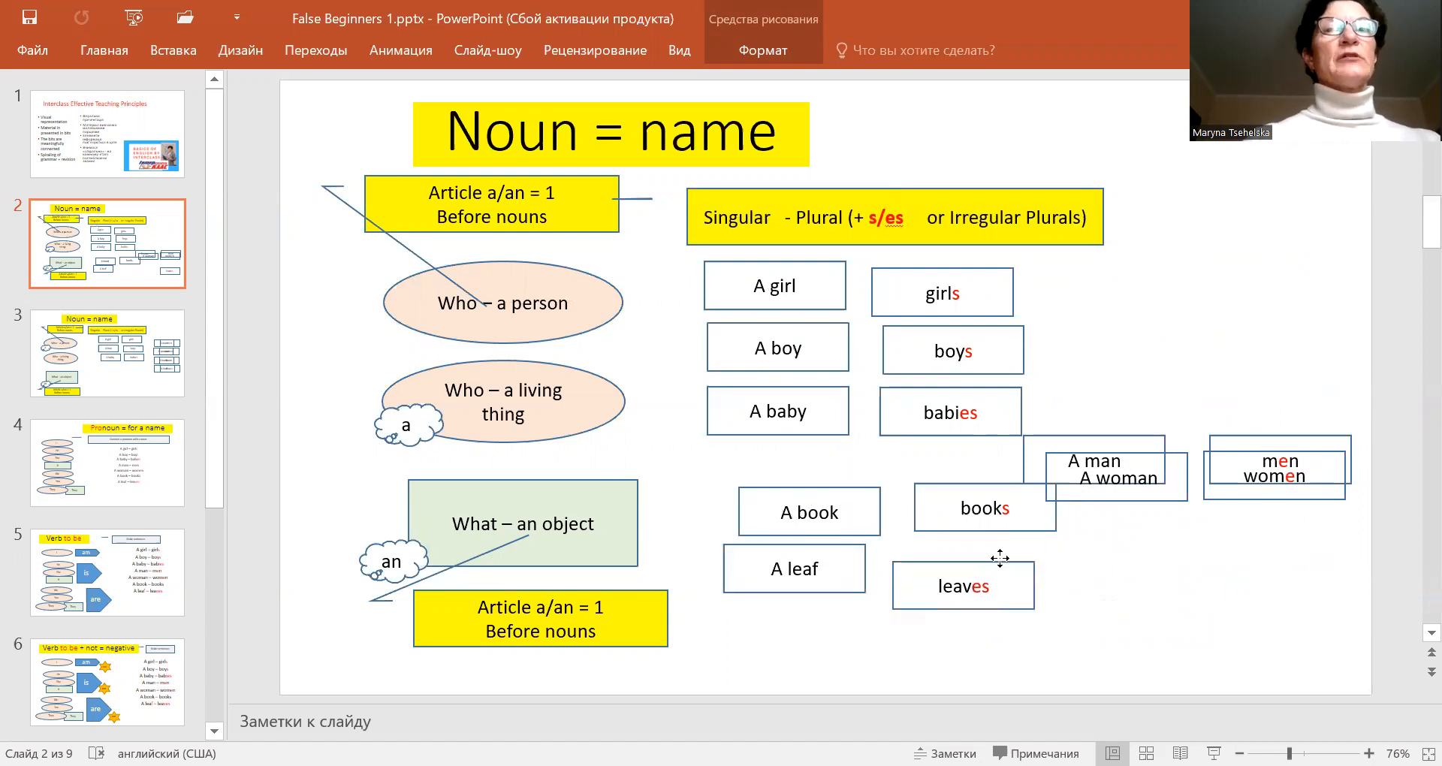
left_click(963, 585)
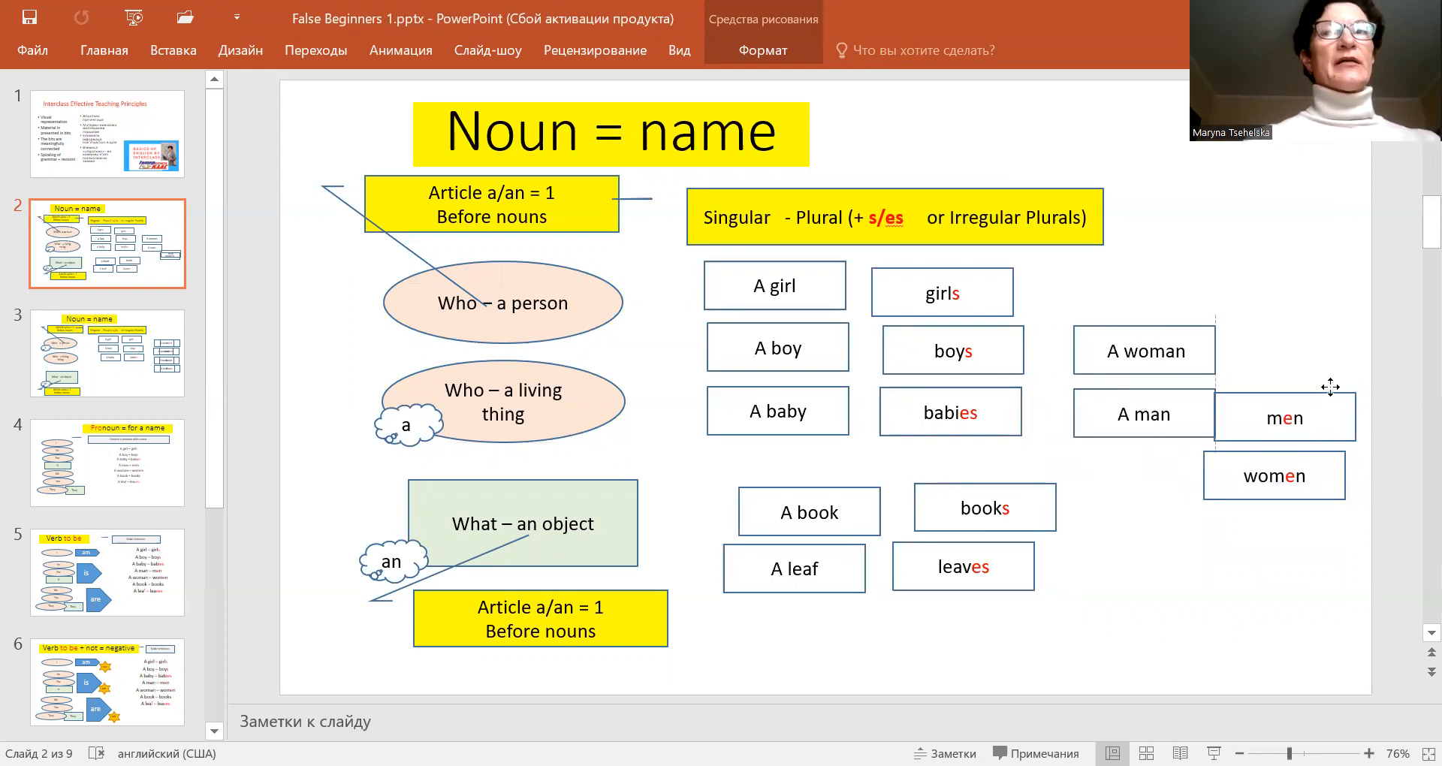
left_click(1282, 417)
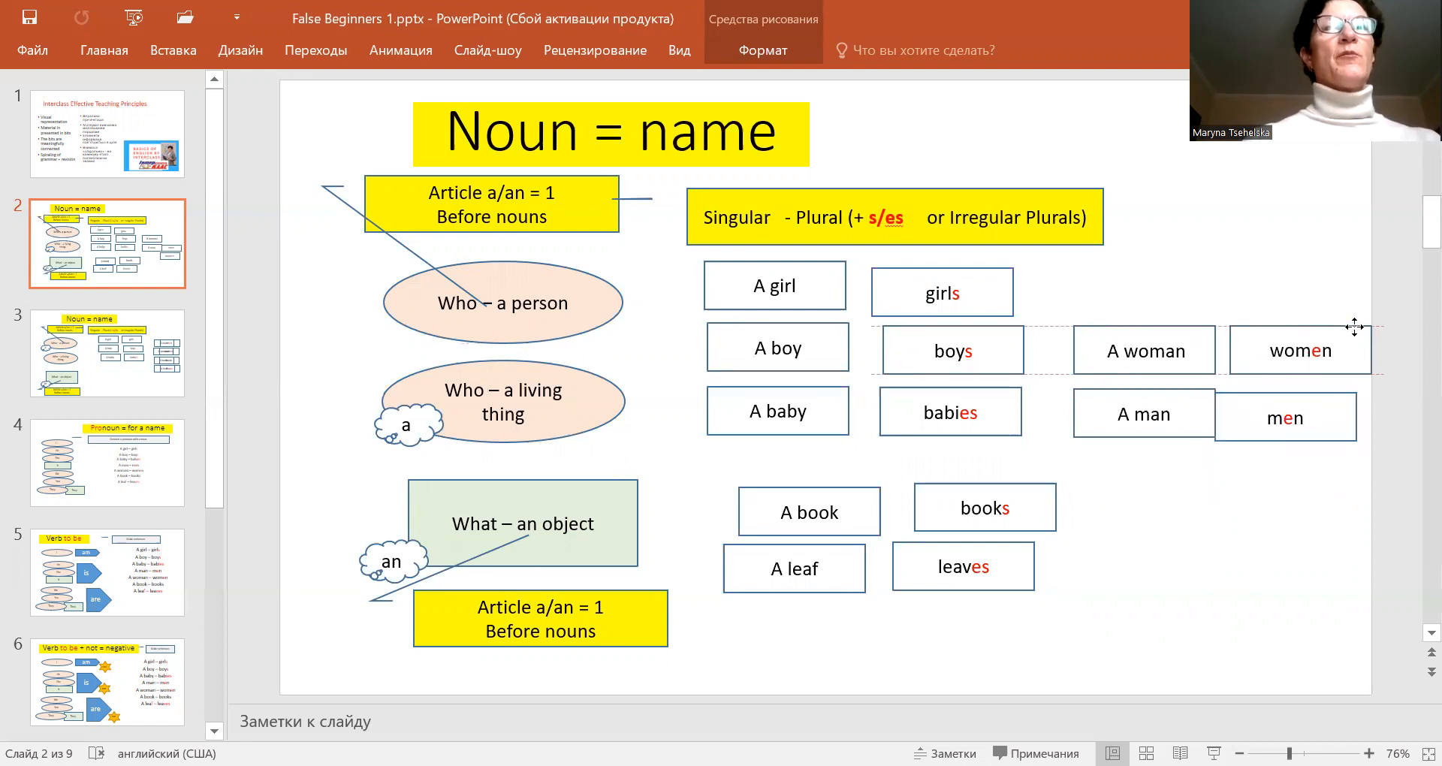
left_click(1296, 350)
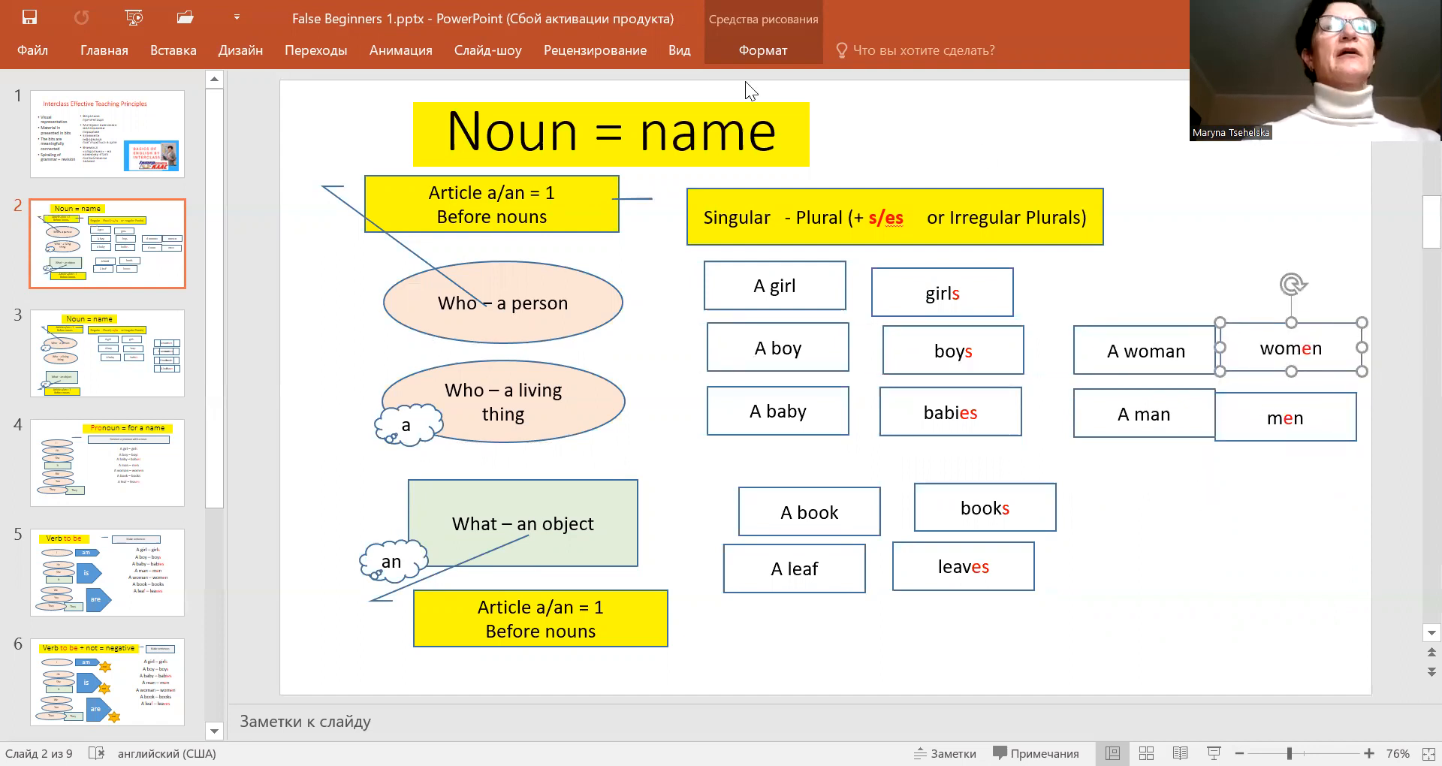
mouse_move(974, 100)
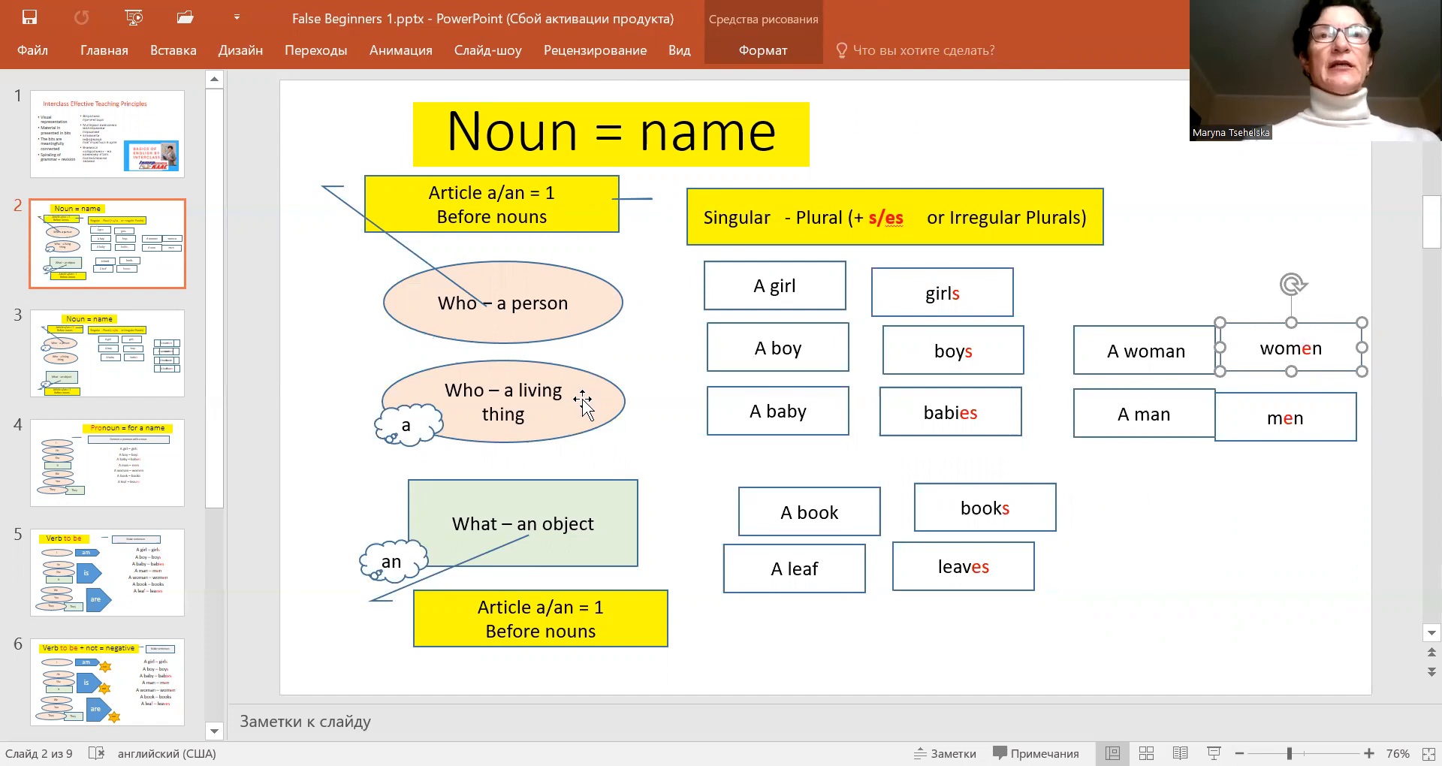
mouse_move(599, 547)
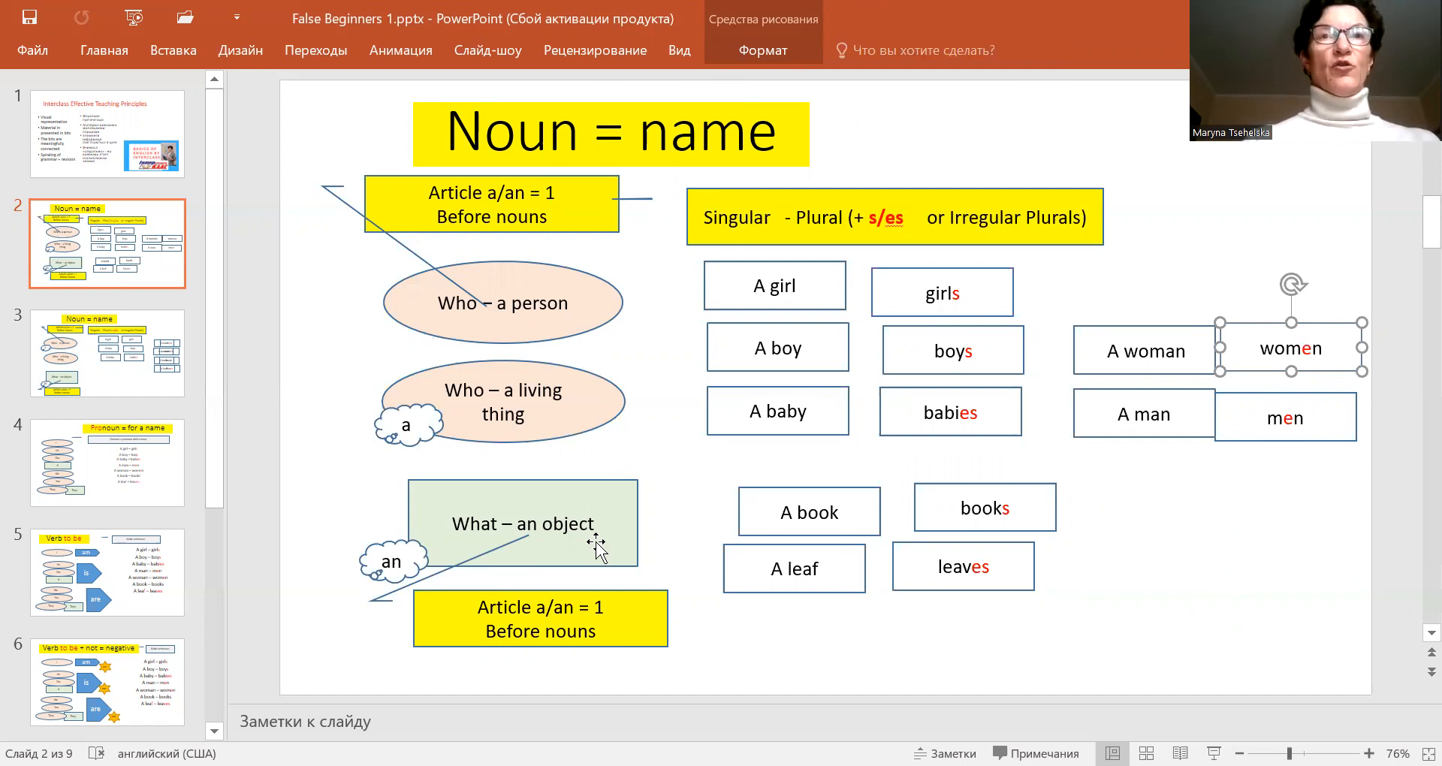
mouse_move(408, 183)
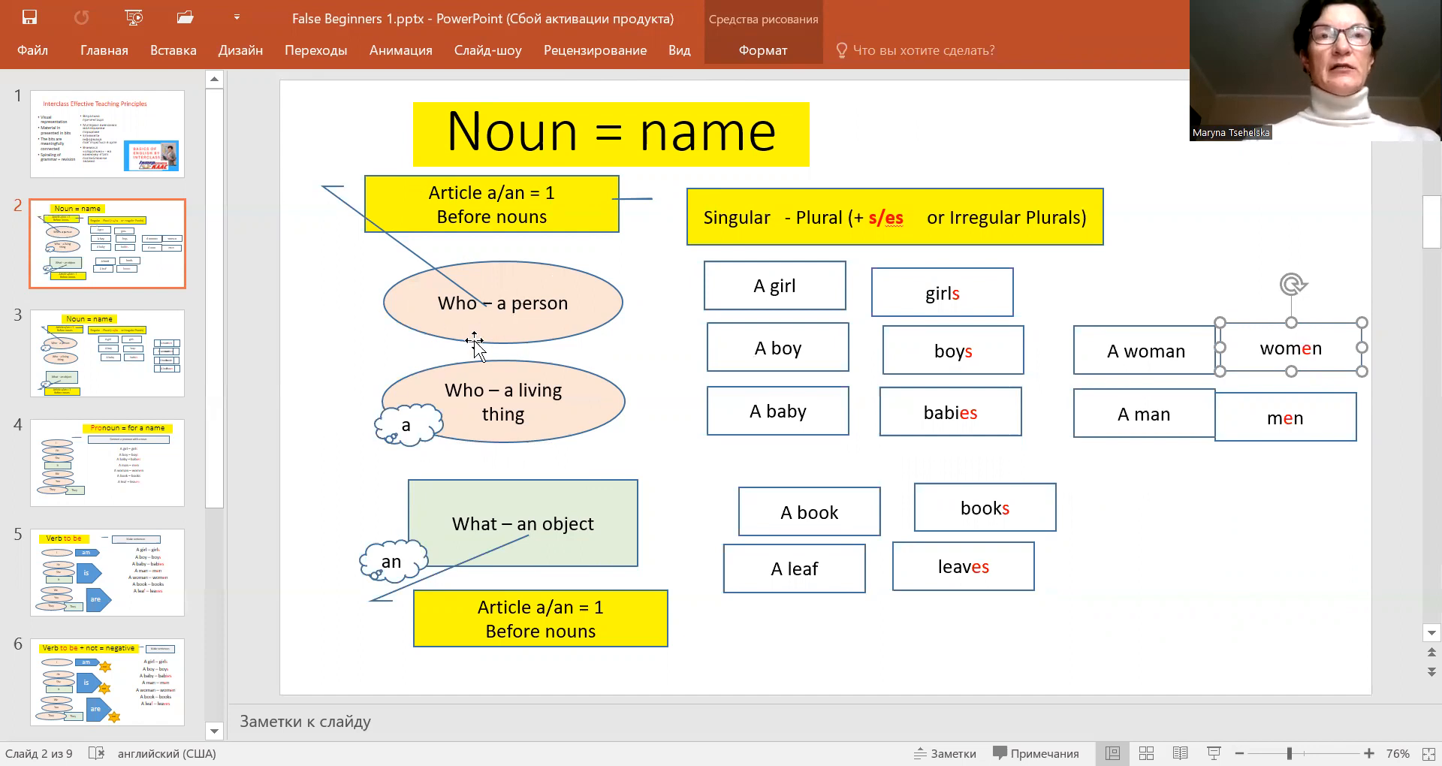
mouse_move(421, 450)
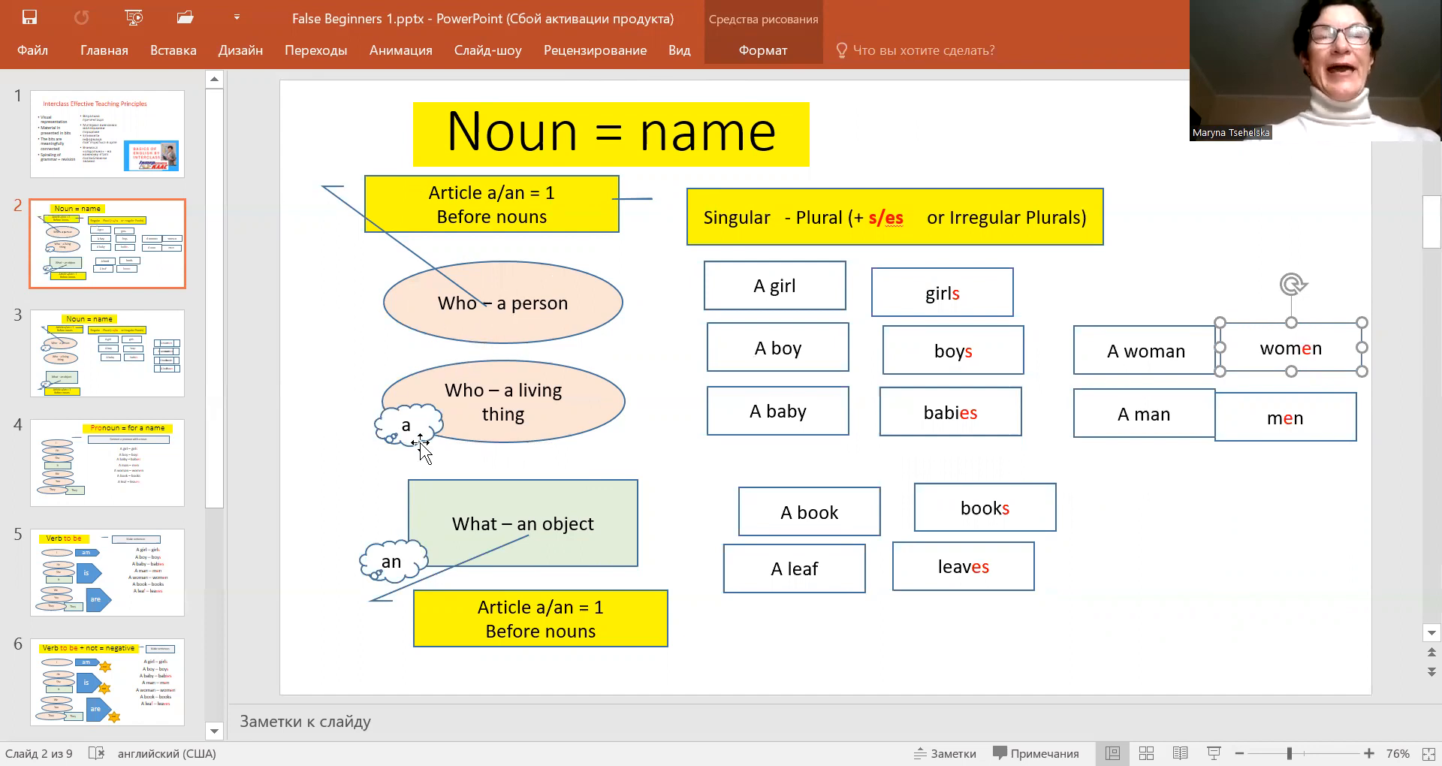
mouse_move(403, 194)
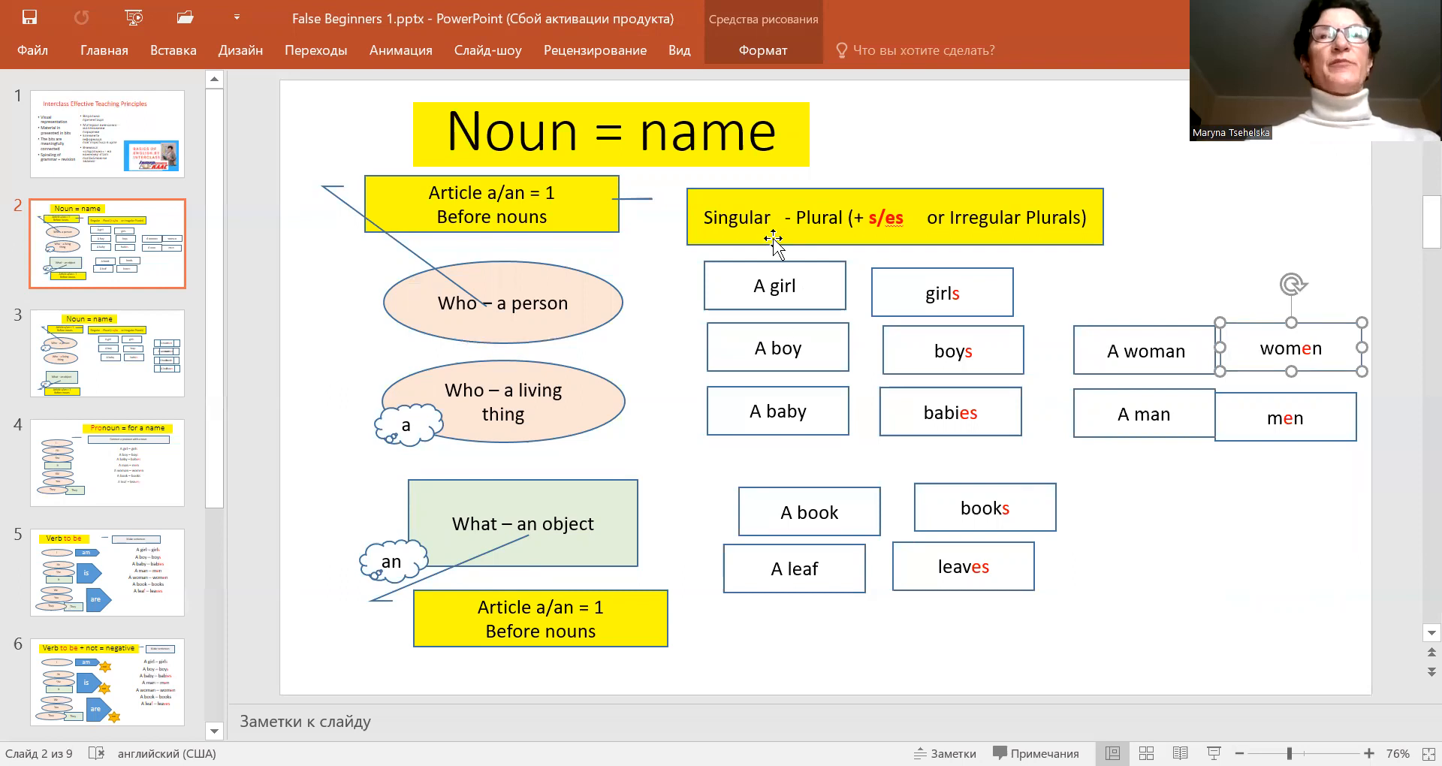
mouse_move(887, 252)
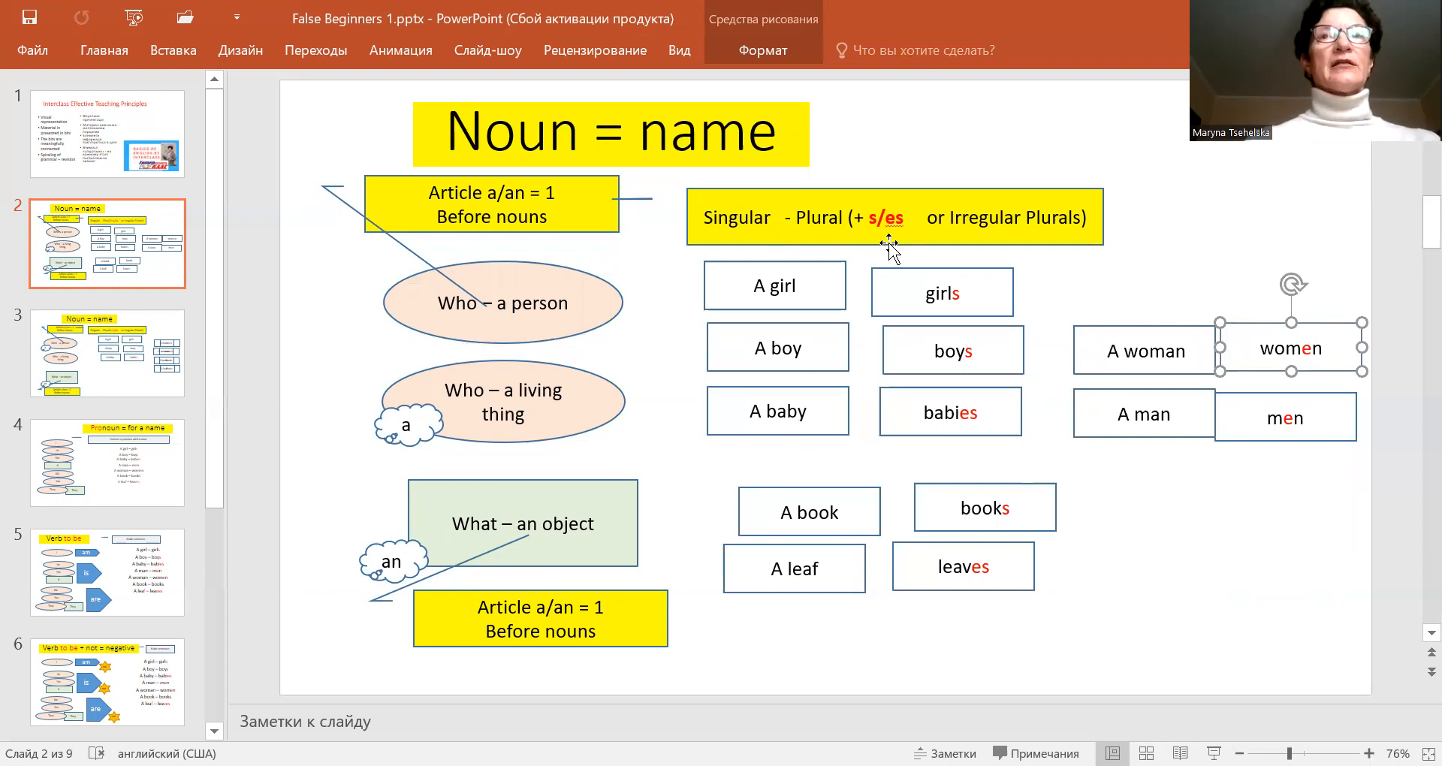
mouse_move(832, 202)
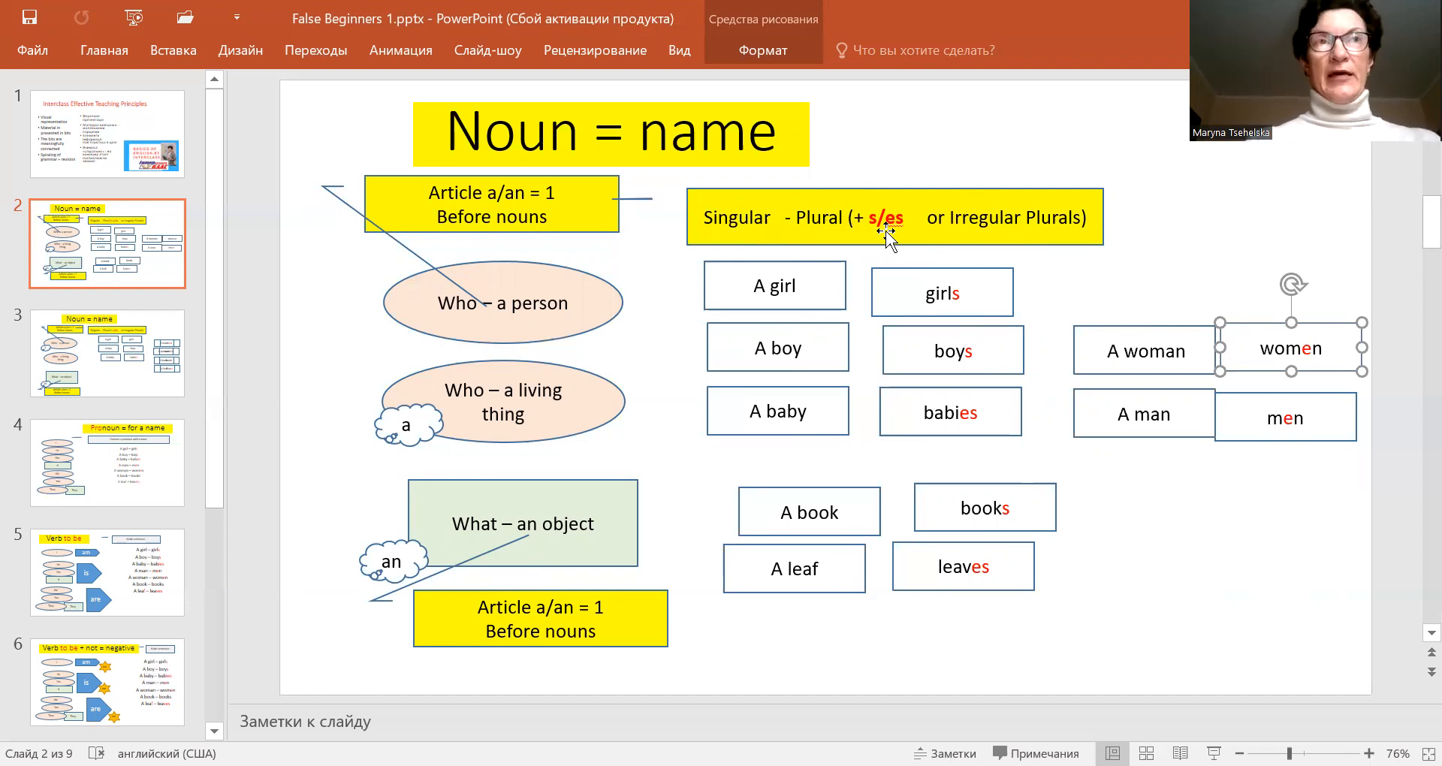
mouse_move(1090, 274)
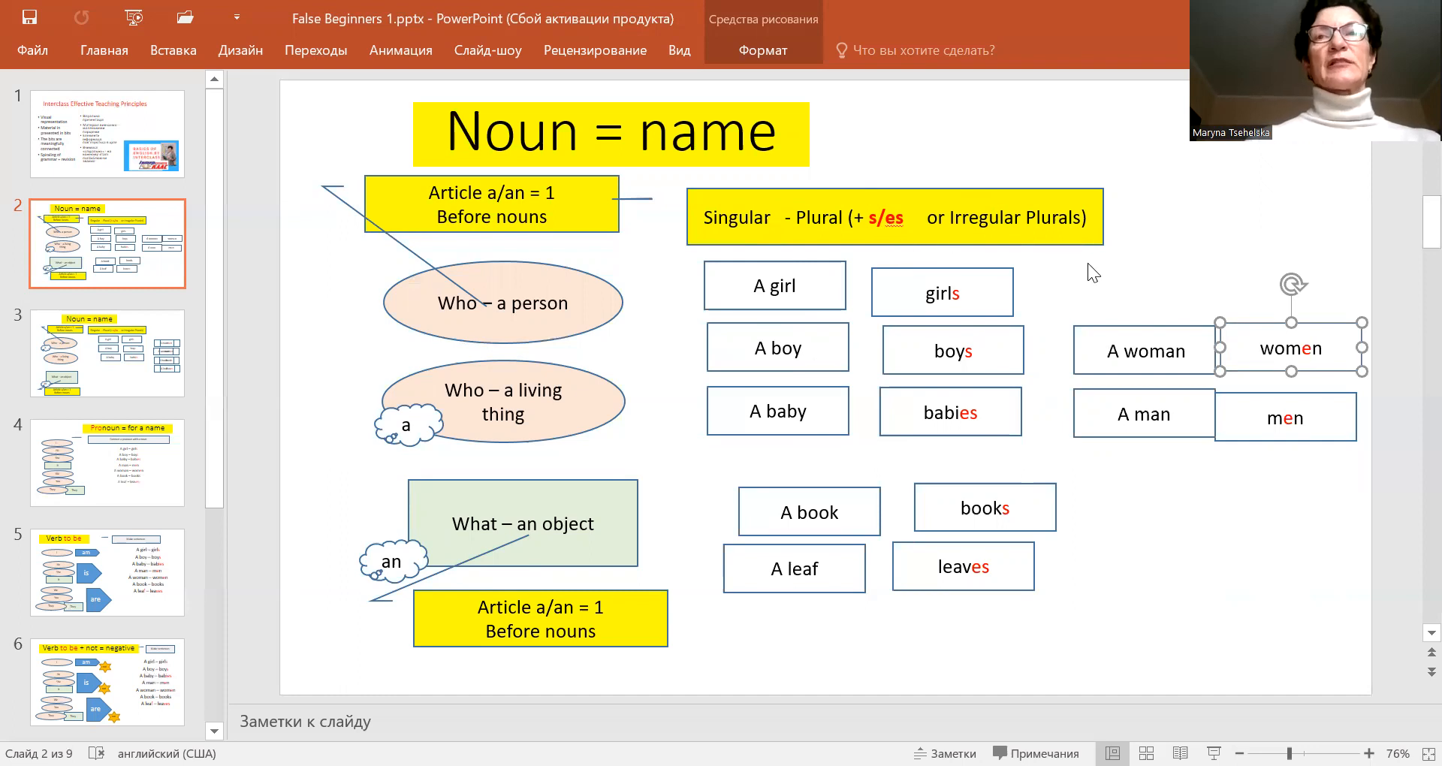
mouse_move(1218, 236)
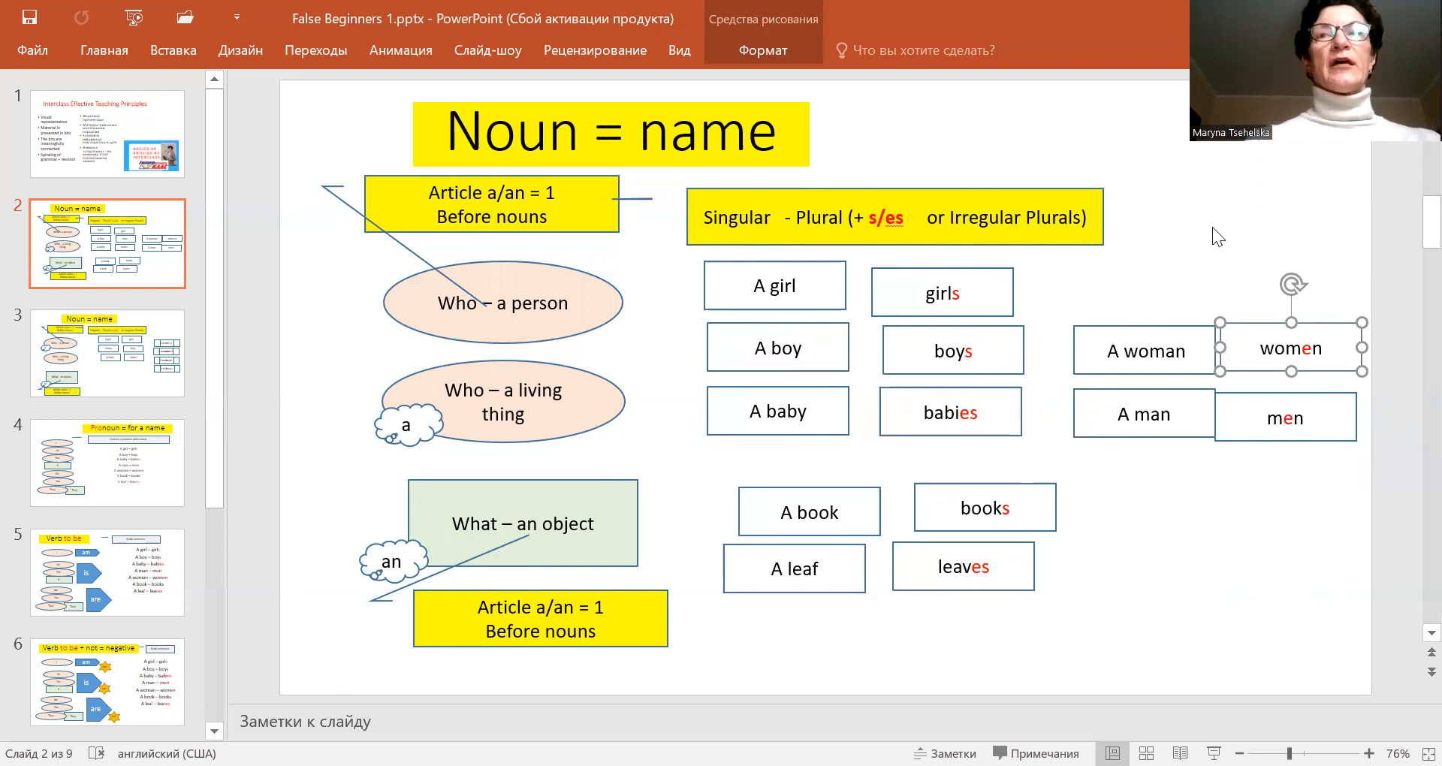
mouse_move(1180, 425)
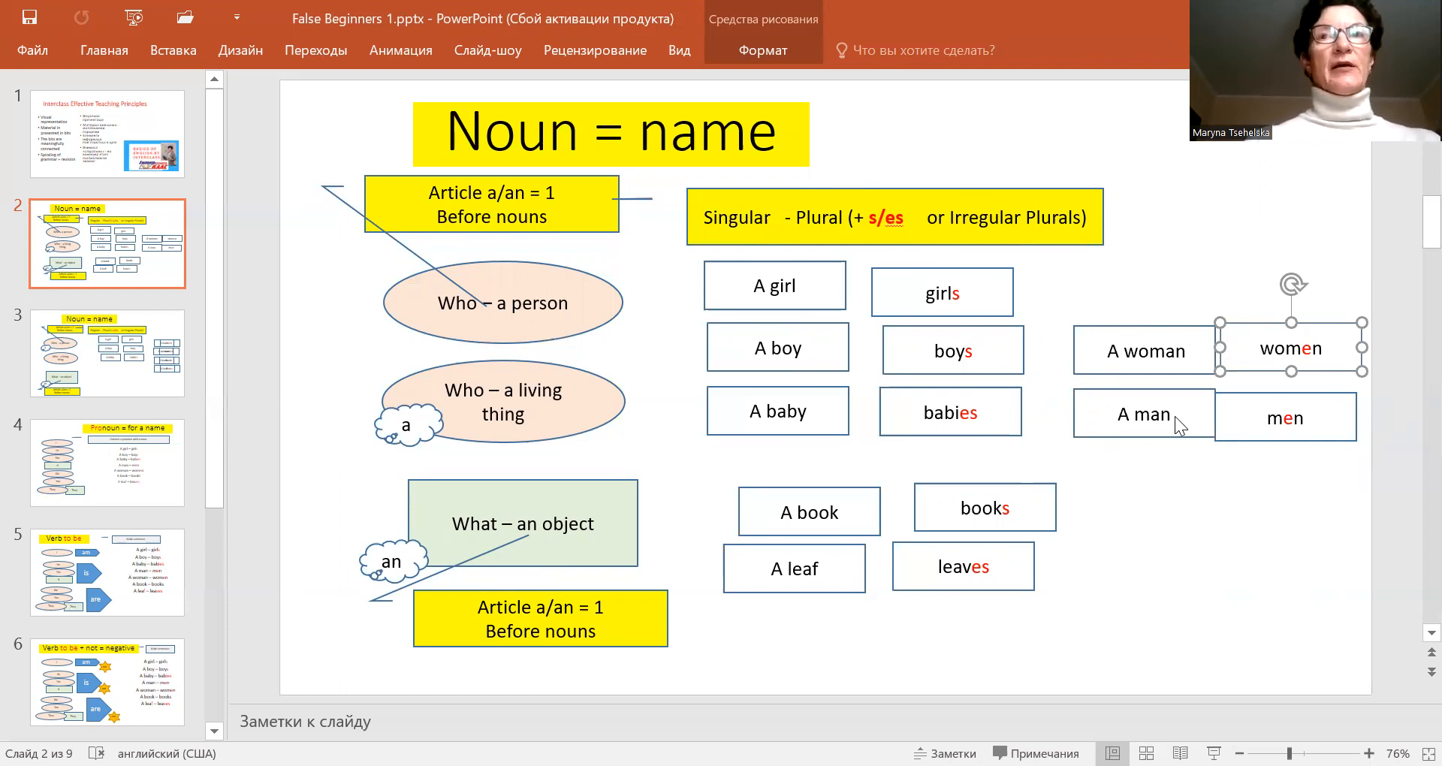
left_click(1079, 676)
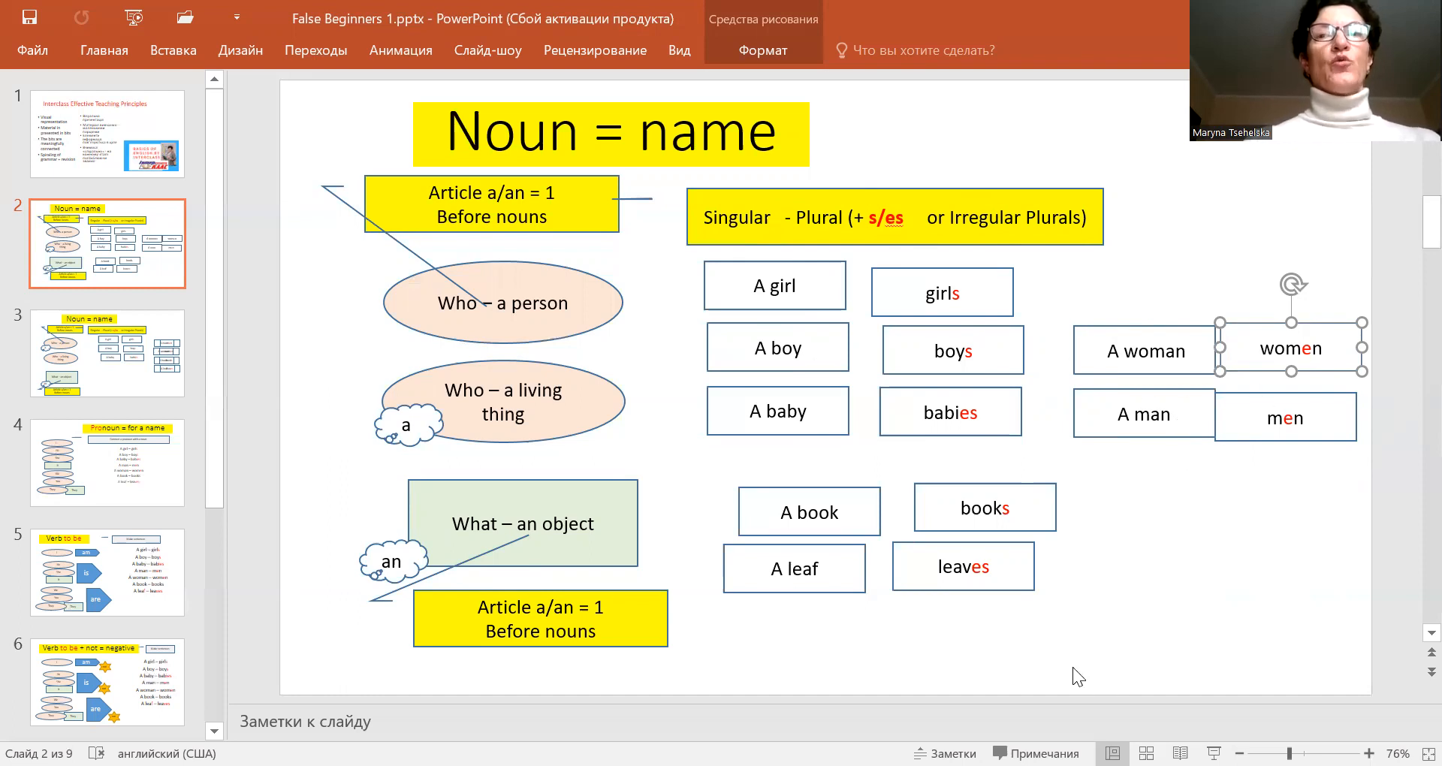